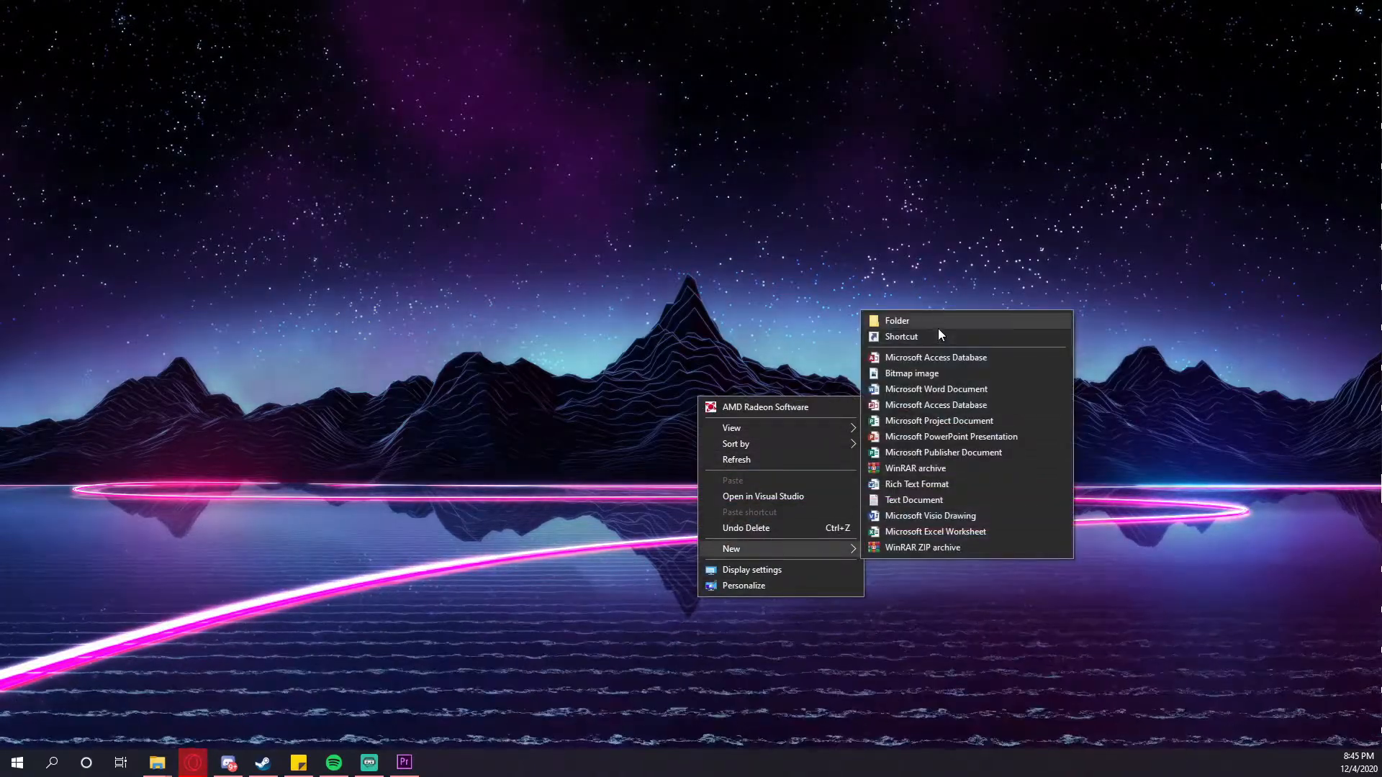
Create a new desktop folder named 'Minecraft Forge Server'.
left_click(896, 319)
type("Minecraft Forge Server")
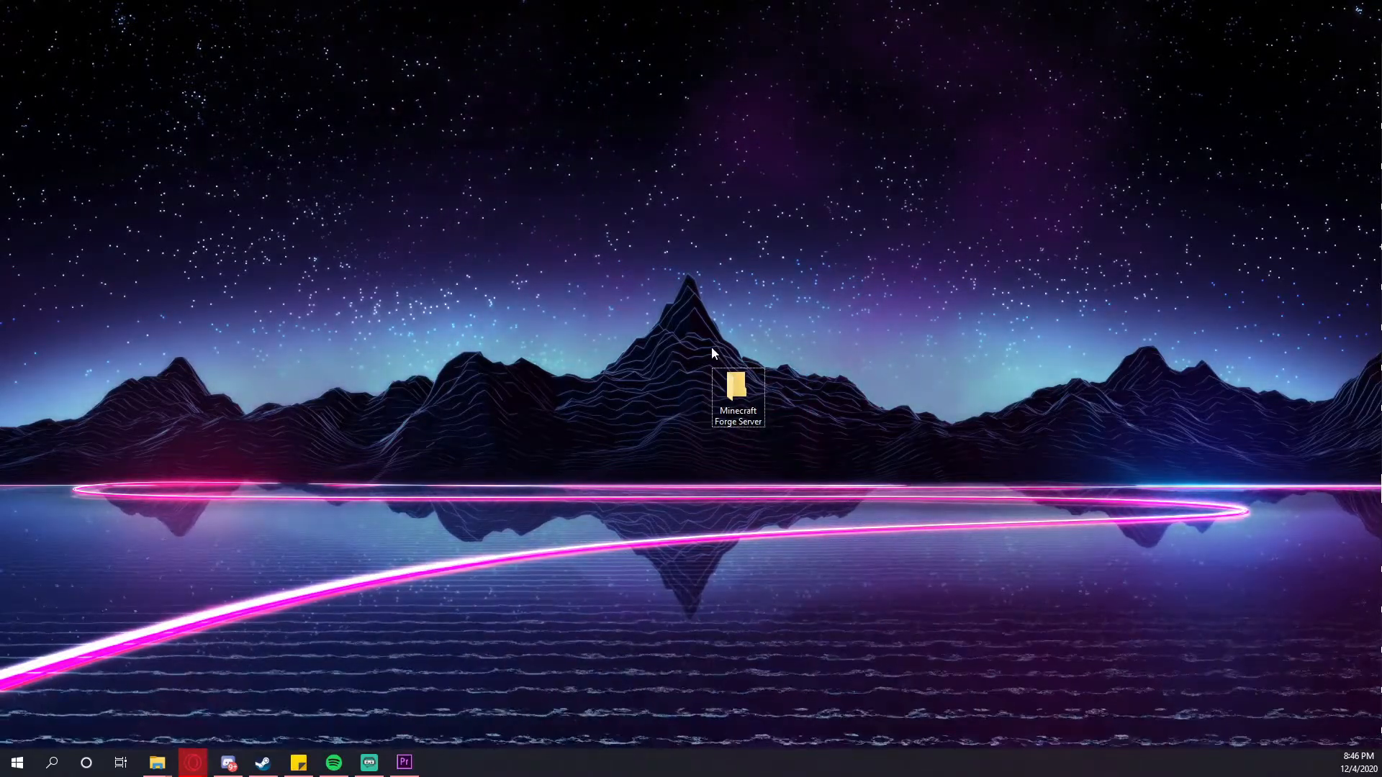
mouse_move(811, 491)
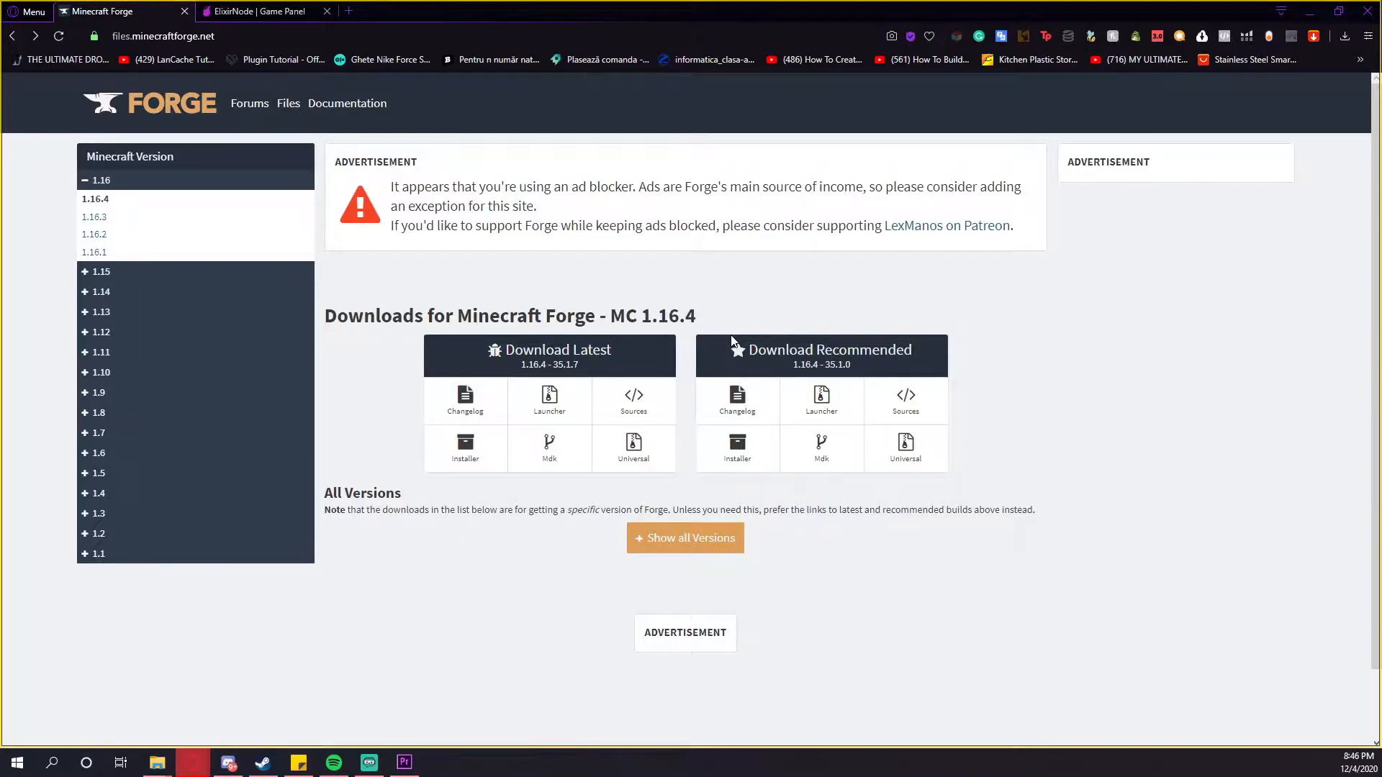
Download and run the recommended Forge 1.16.4 installer (35.1.0).
left_click_drag(763, 350, 895, 349)
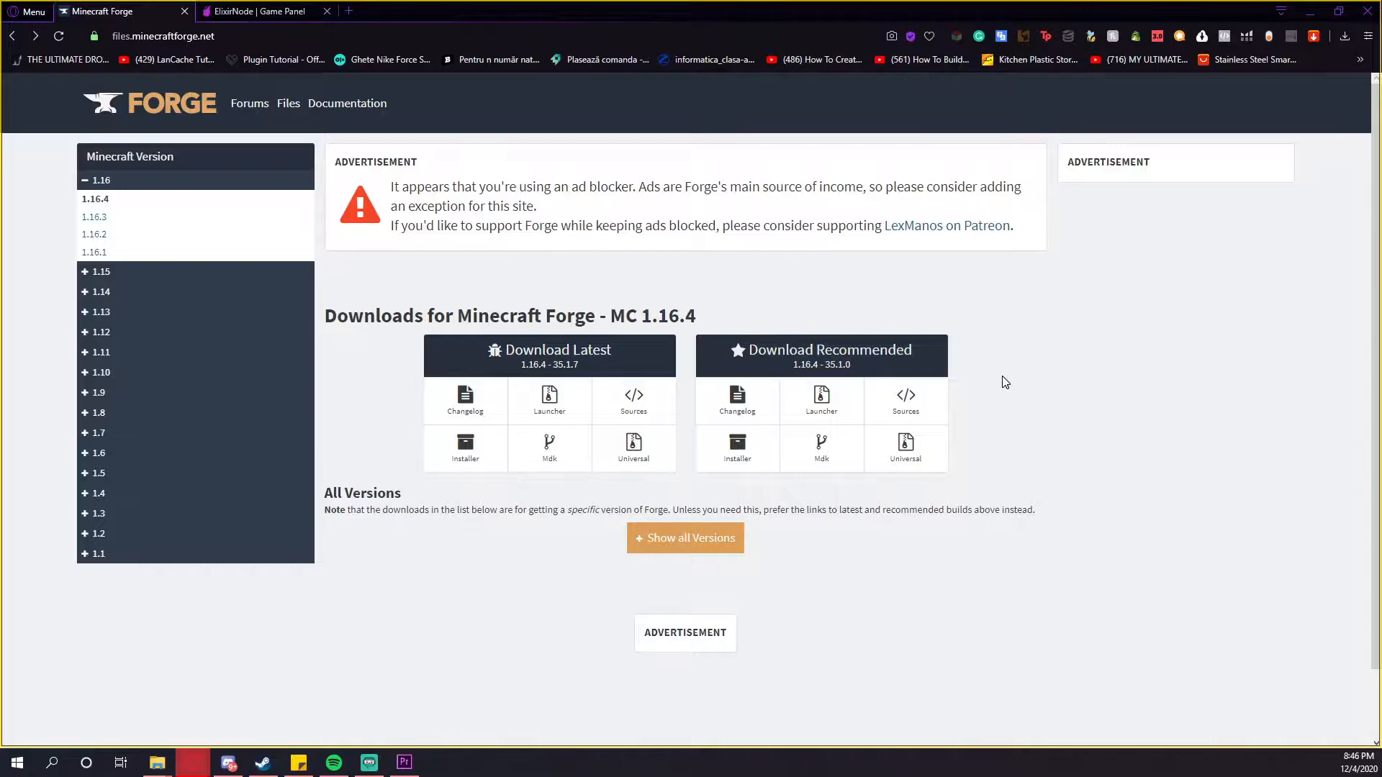
mouse_move(1087, 400)
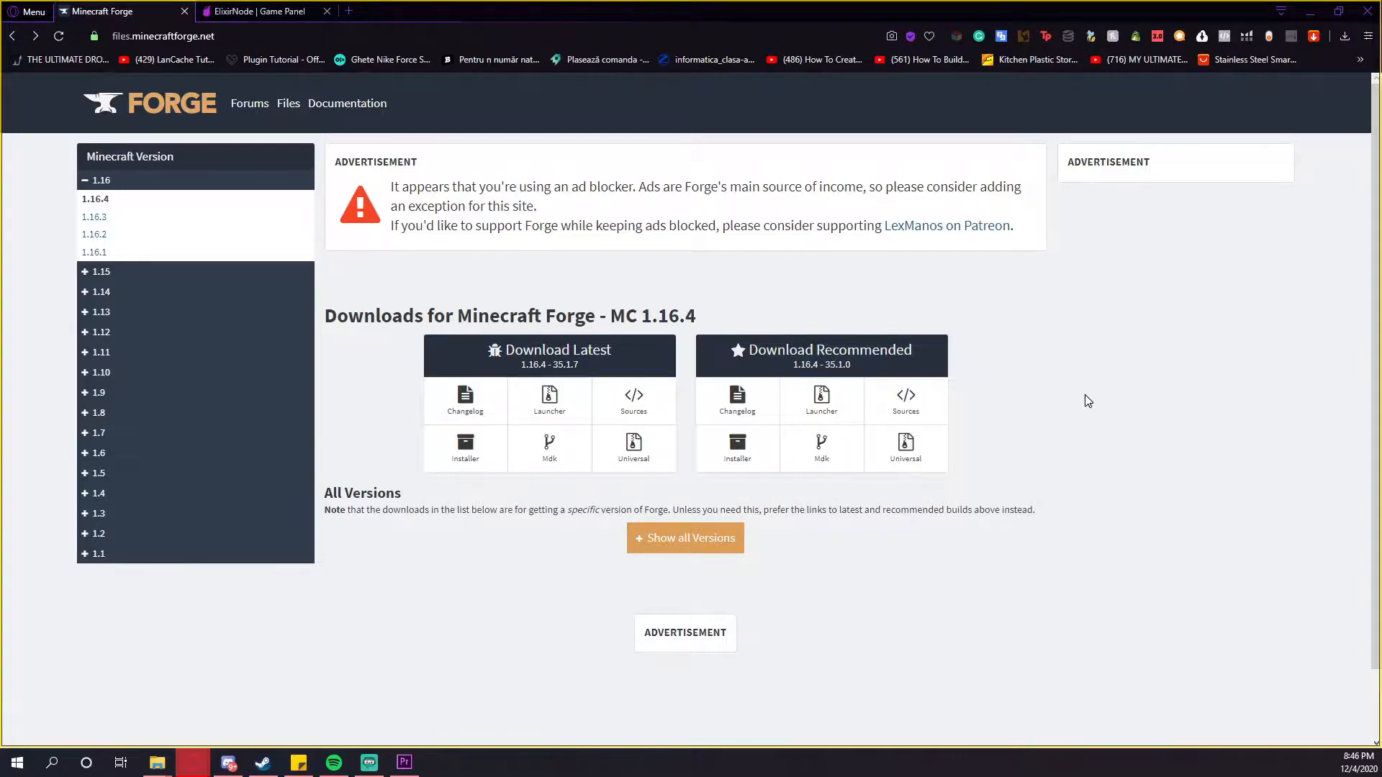
mouse_move(779, 542)
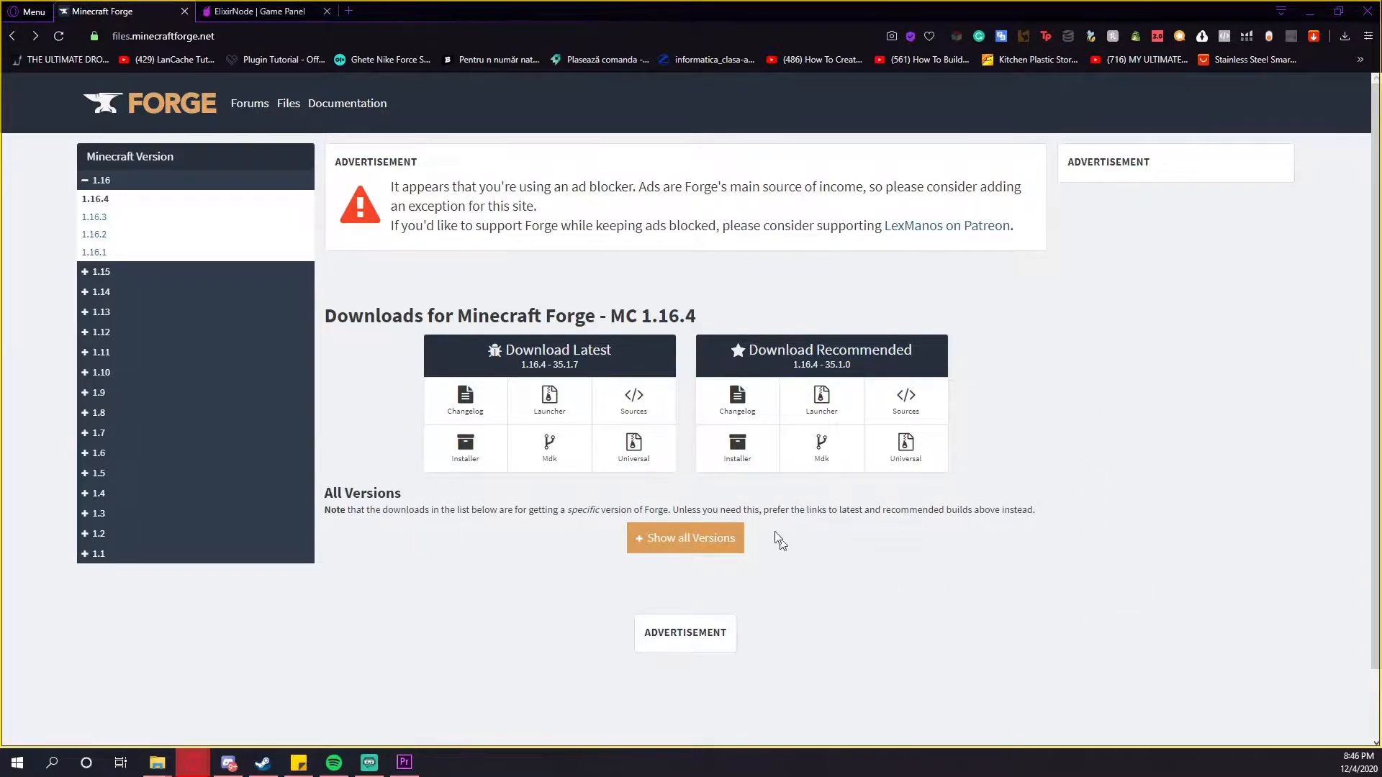
left_click(736, 449)
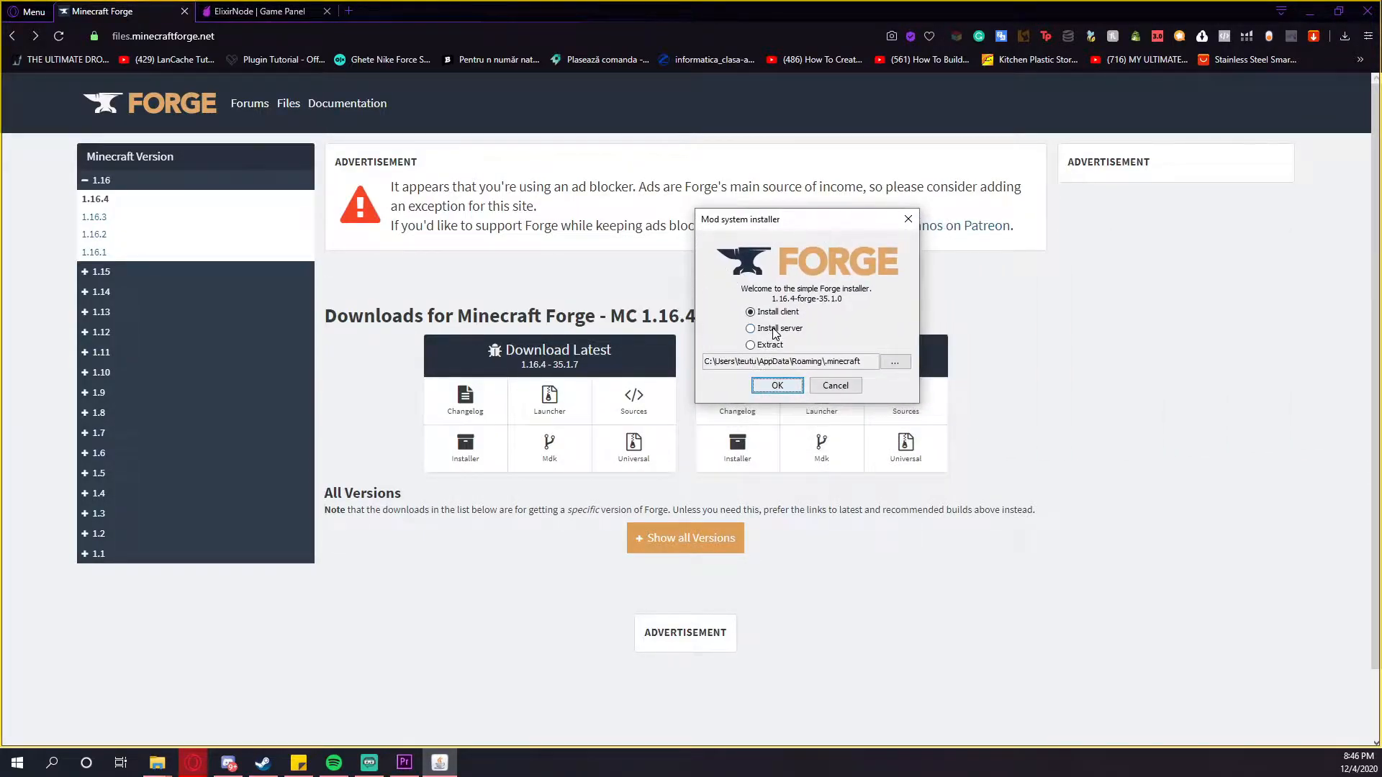
Install the Forge 1.16.4-35.1.0 server into Desktop\Minecraft Forge Server and dismiss the completion notice.
left_click(749, 328)
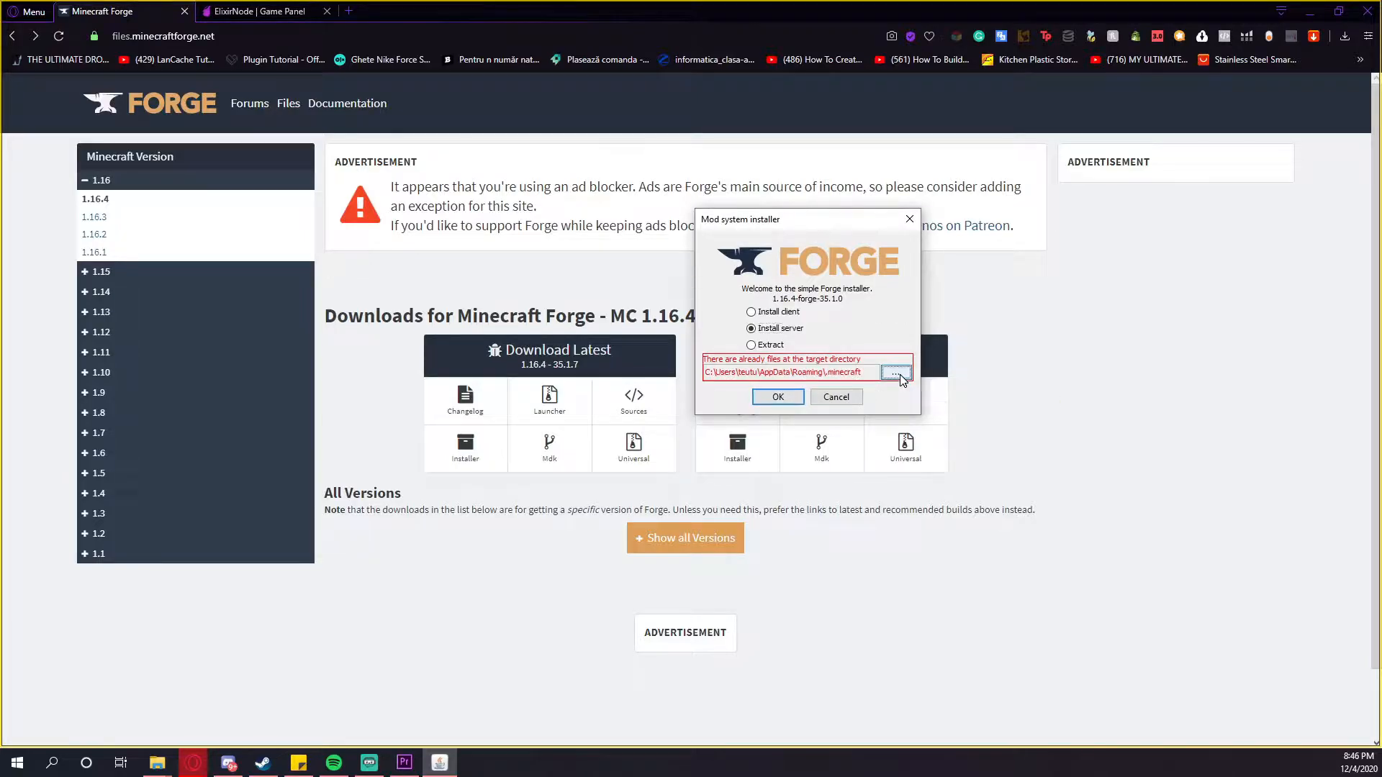
left_click(895, 372)
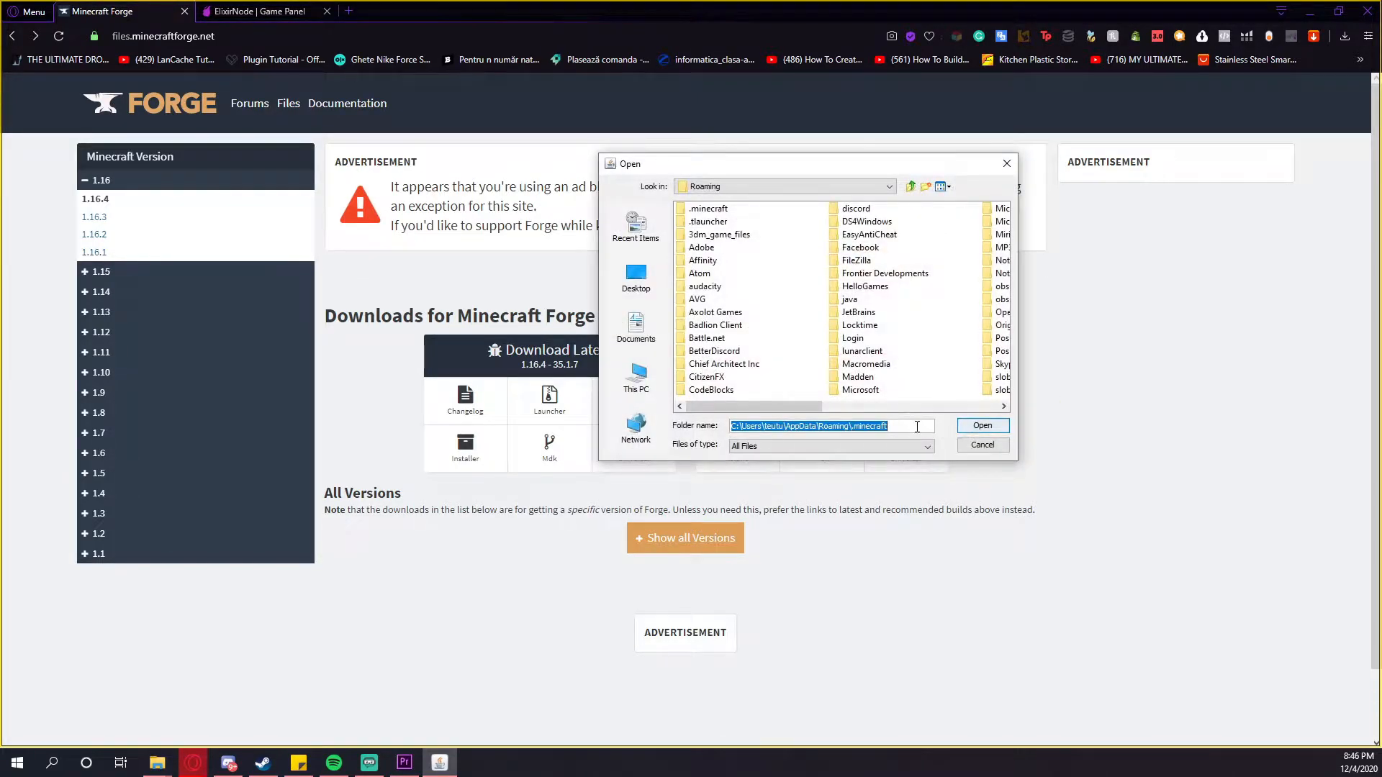
left_click(634, 276)
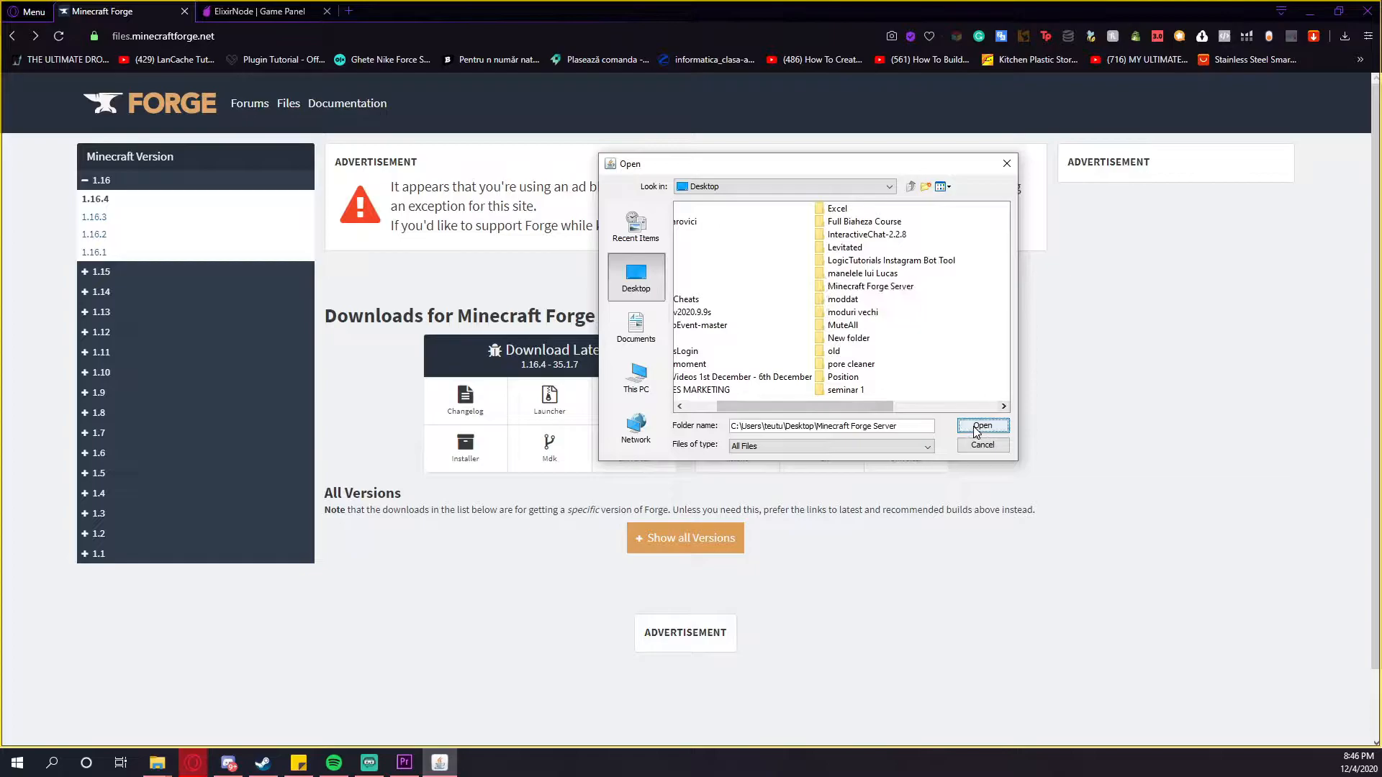
left_click(980, 425)
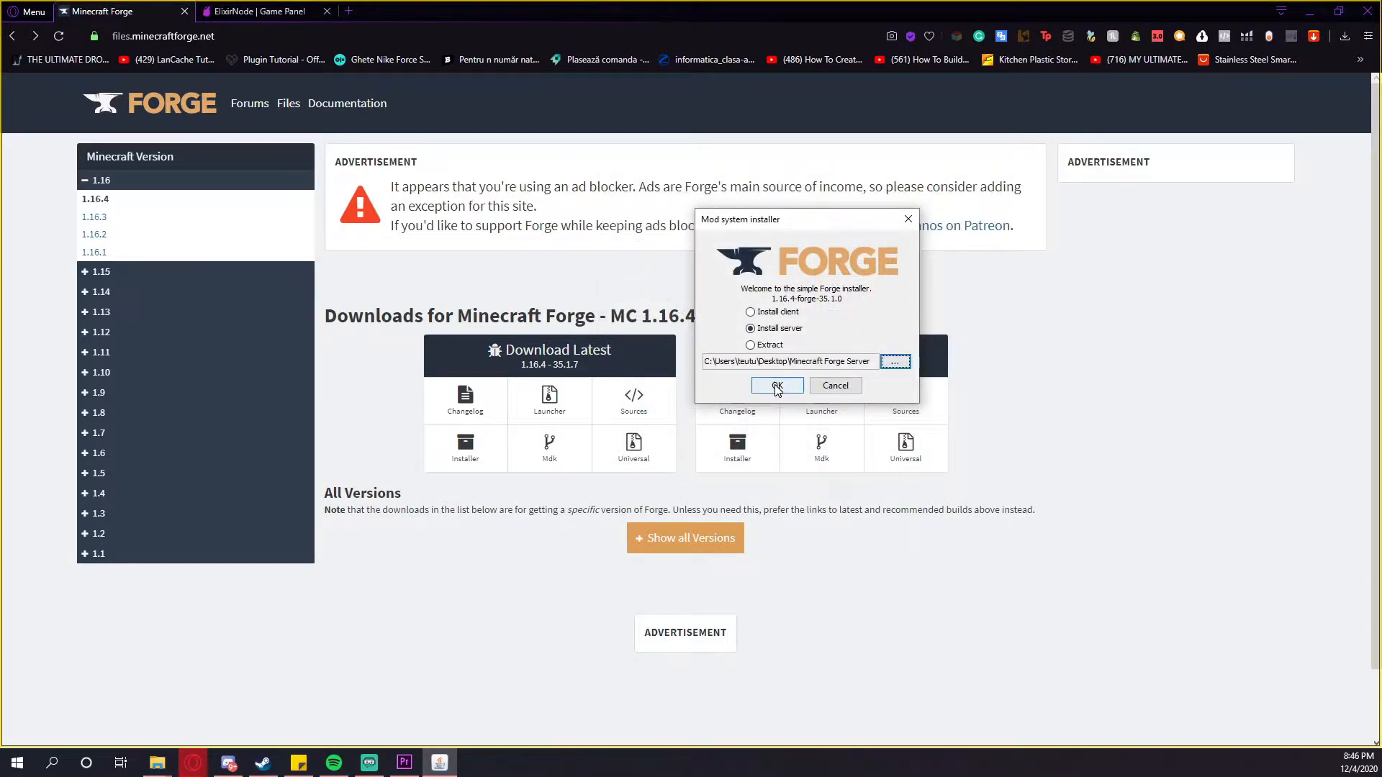
left_click(776, 386)
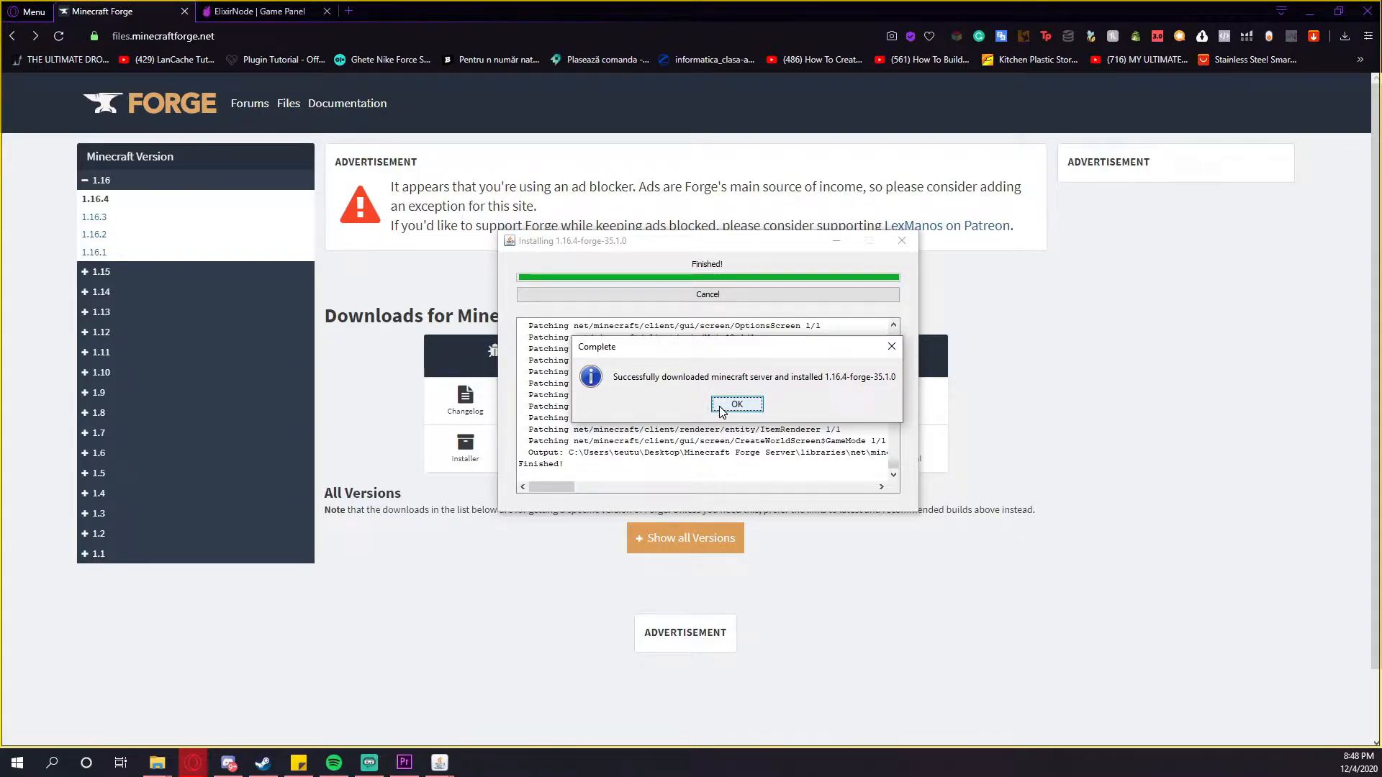
left_click(737, 403)
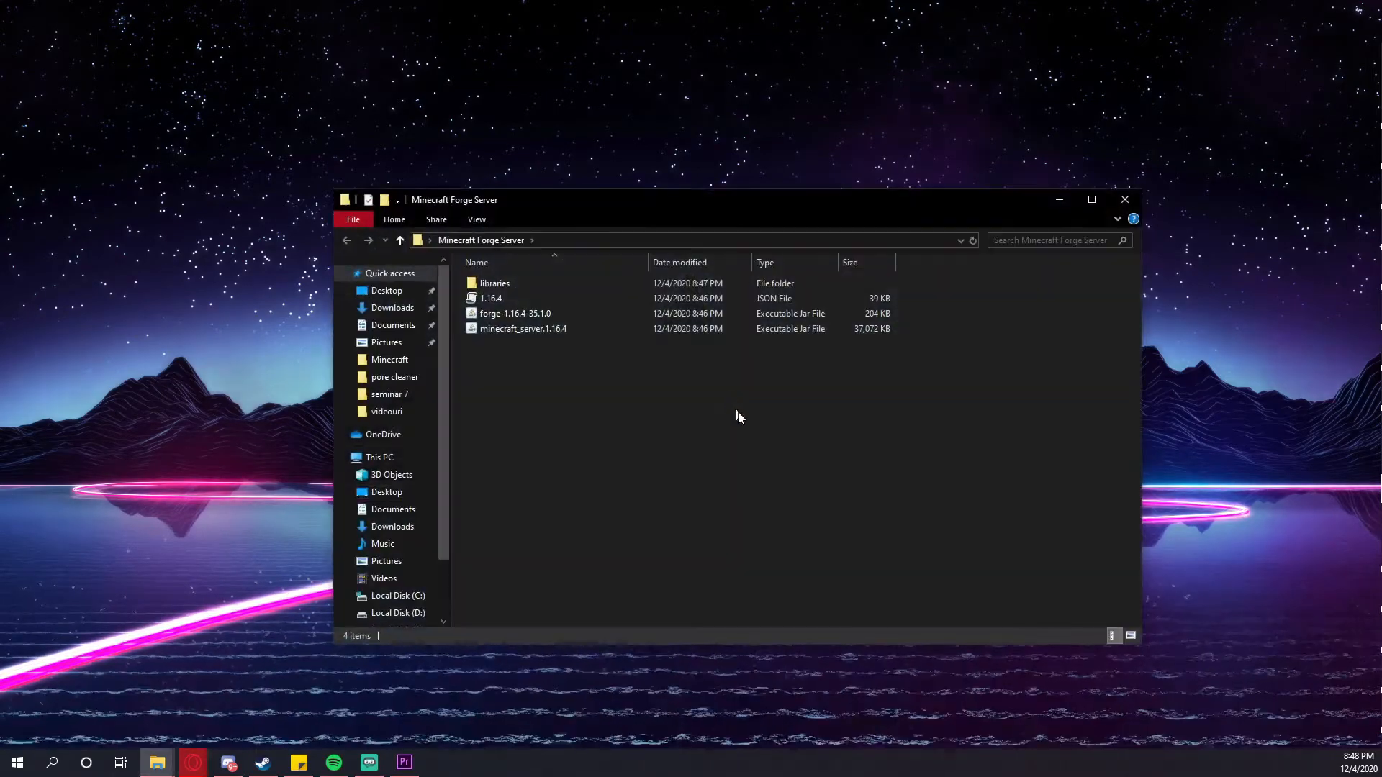
Rename the Forge jar to server.jar and zip all server files into a compressed folder.
left_click(514, 313)
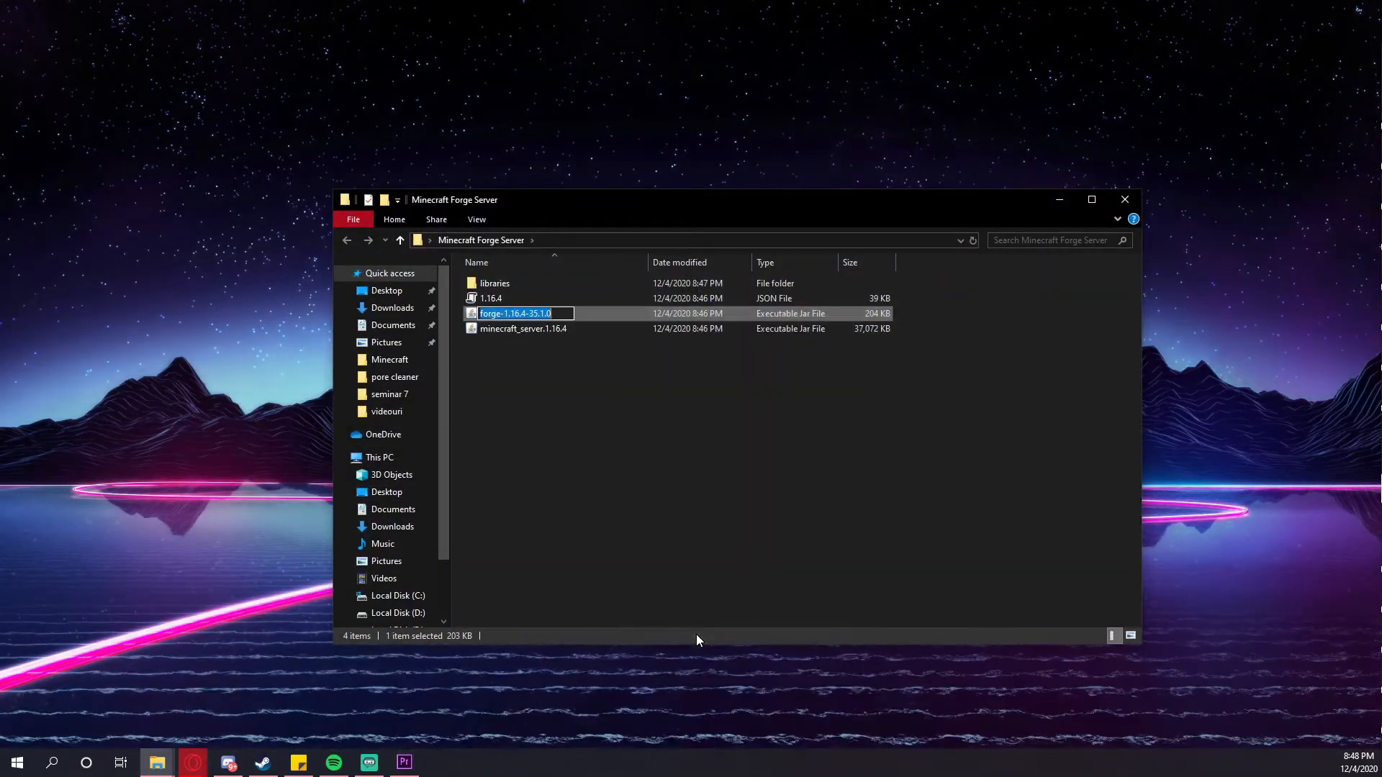
type("server.jar")
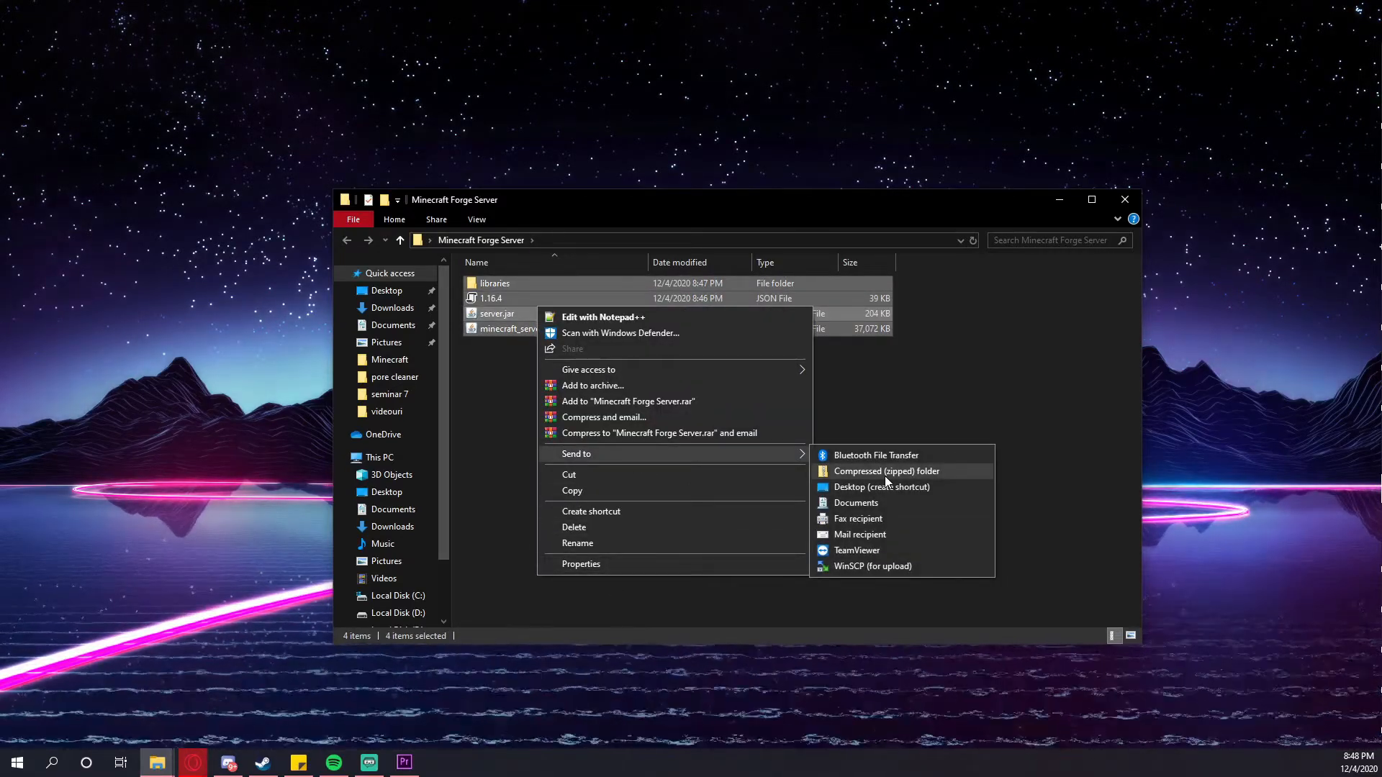
left_click(886, 470)
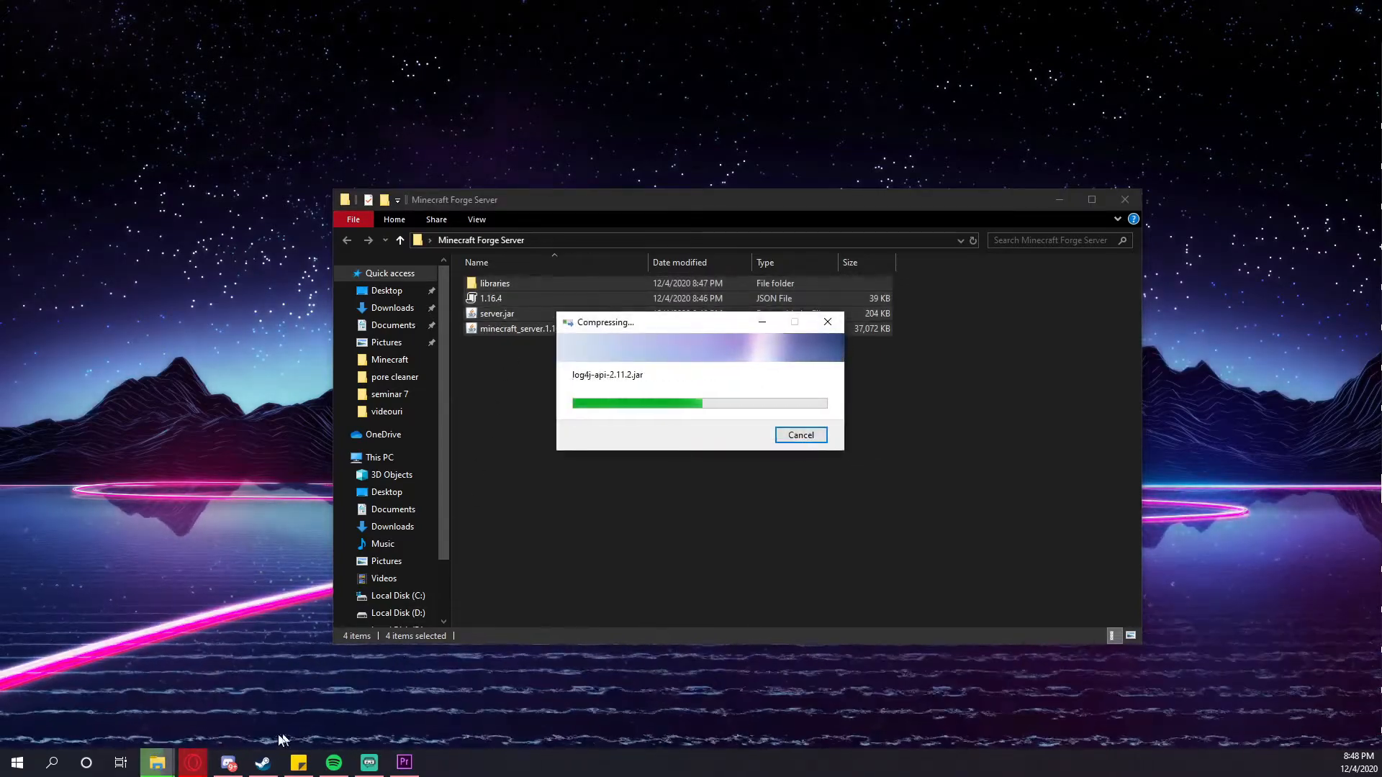
left_click(259, 12)
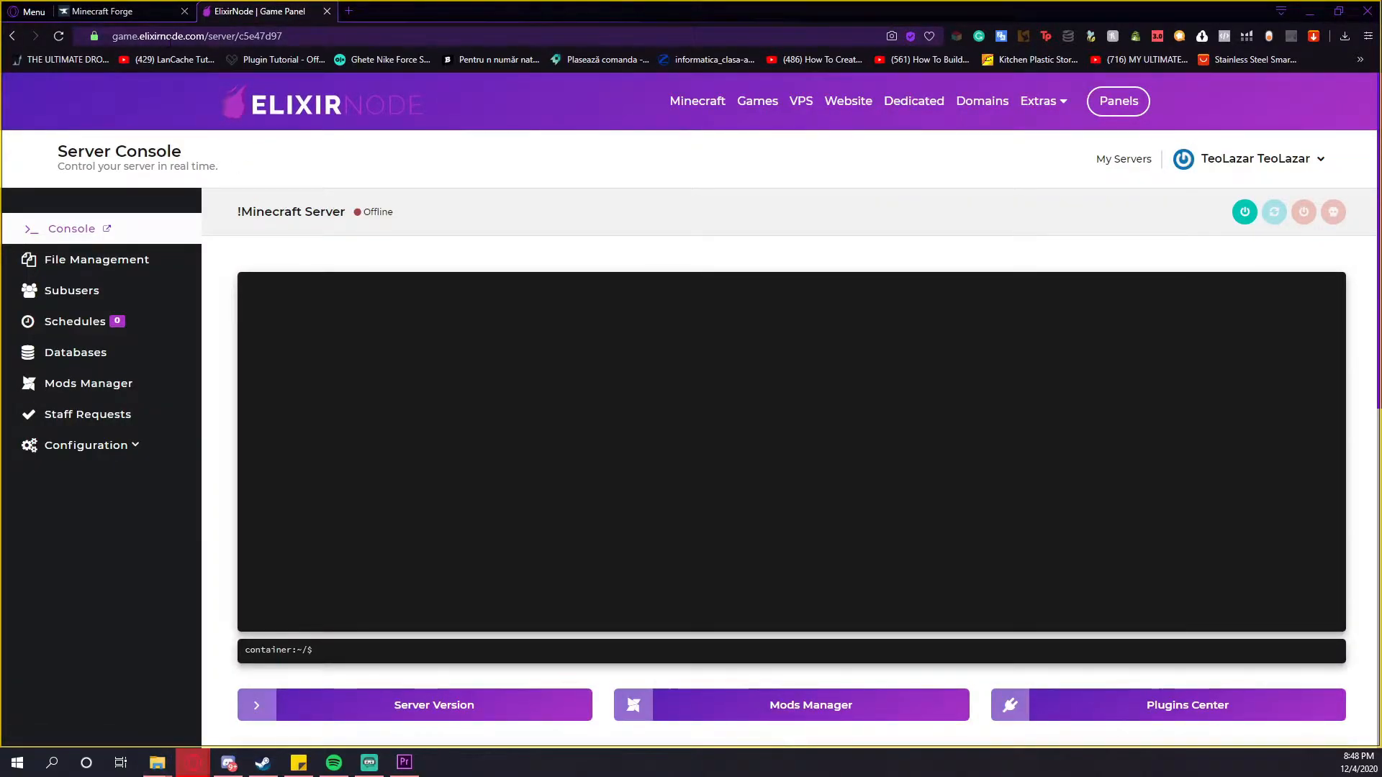
mouse_move(178, 126)
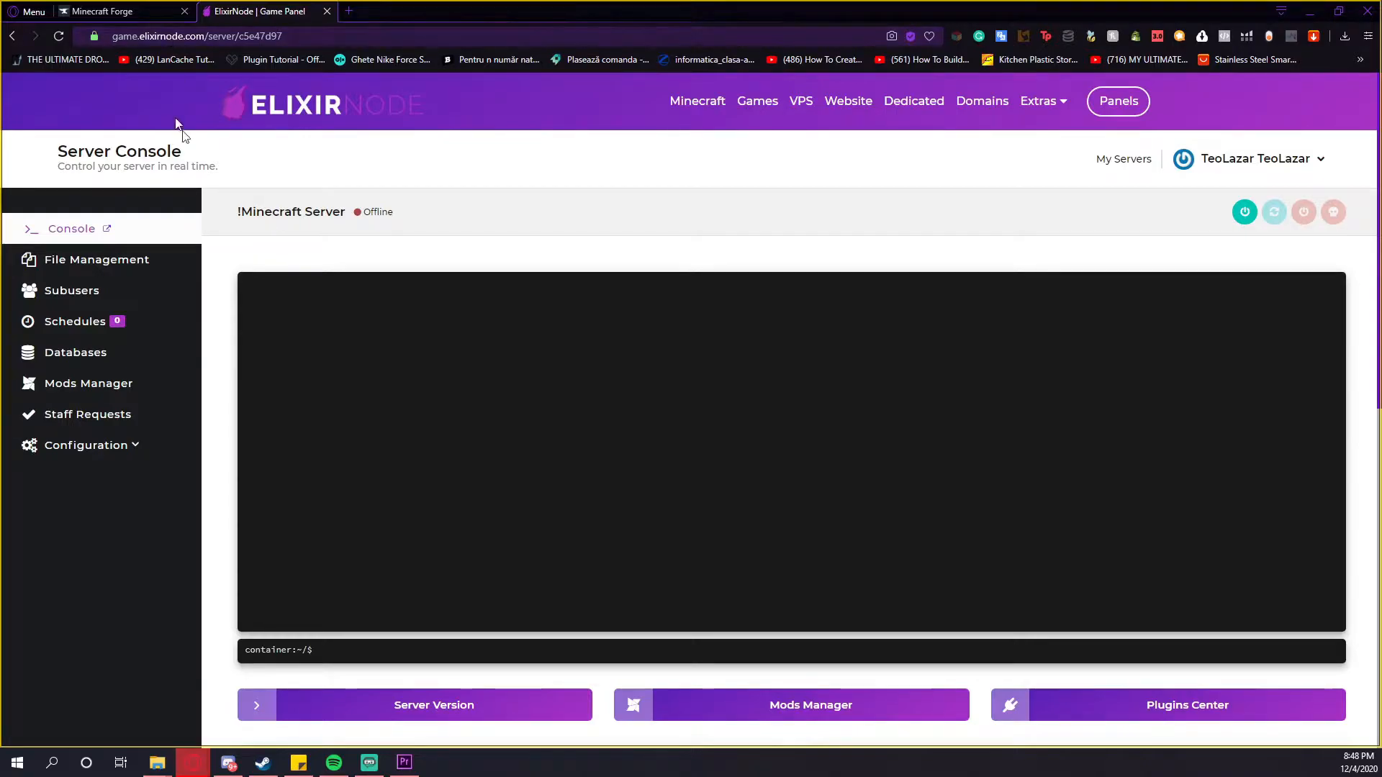
mouse_move(180, 271)
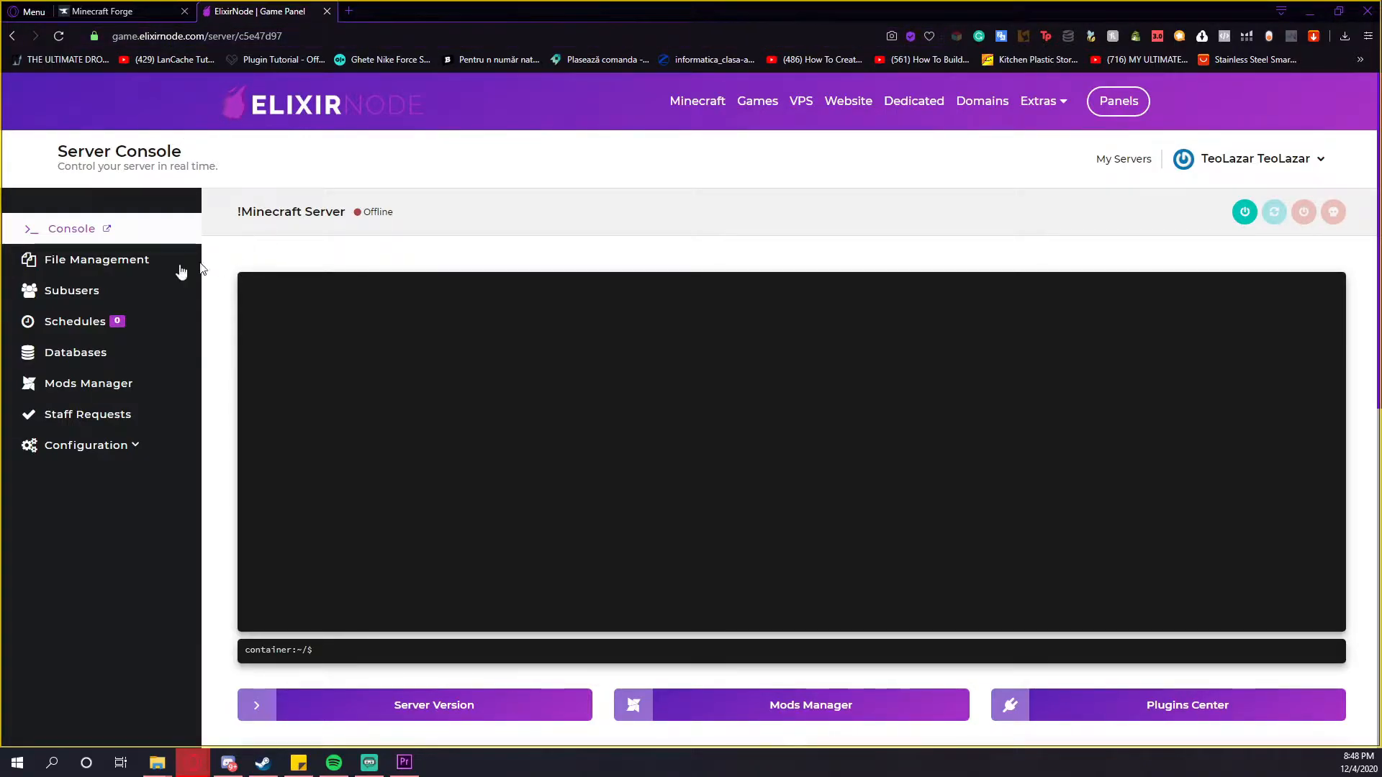
Mass-delete every existing file in /home/container from the file manager.
left_click(97, 259)
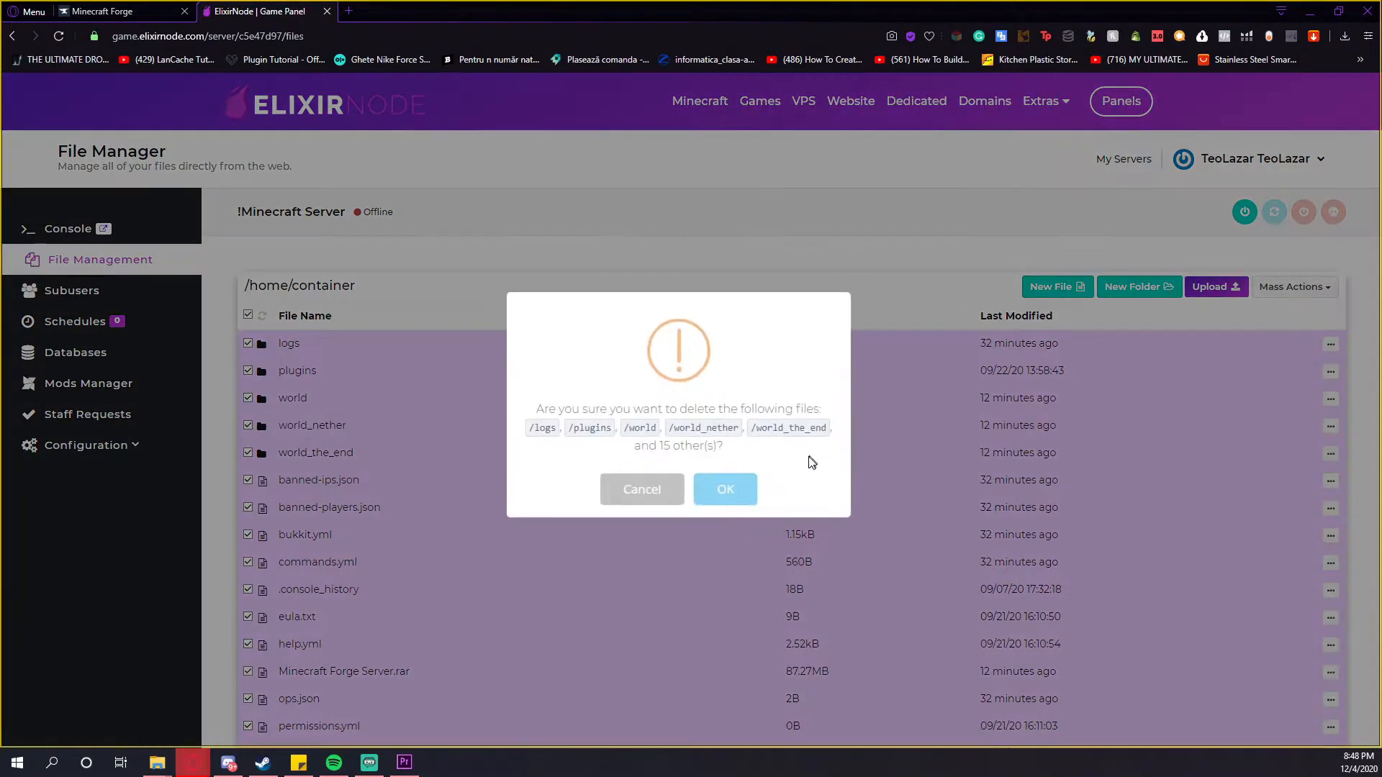
left_click(725, 488)
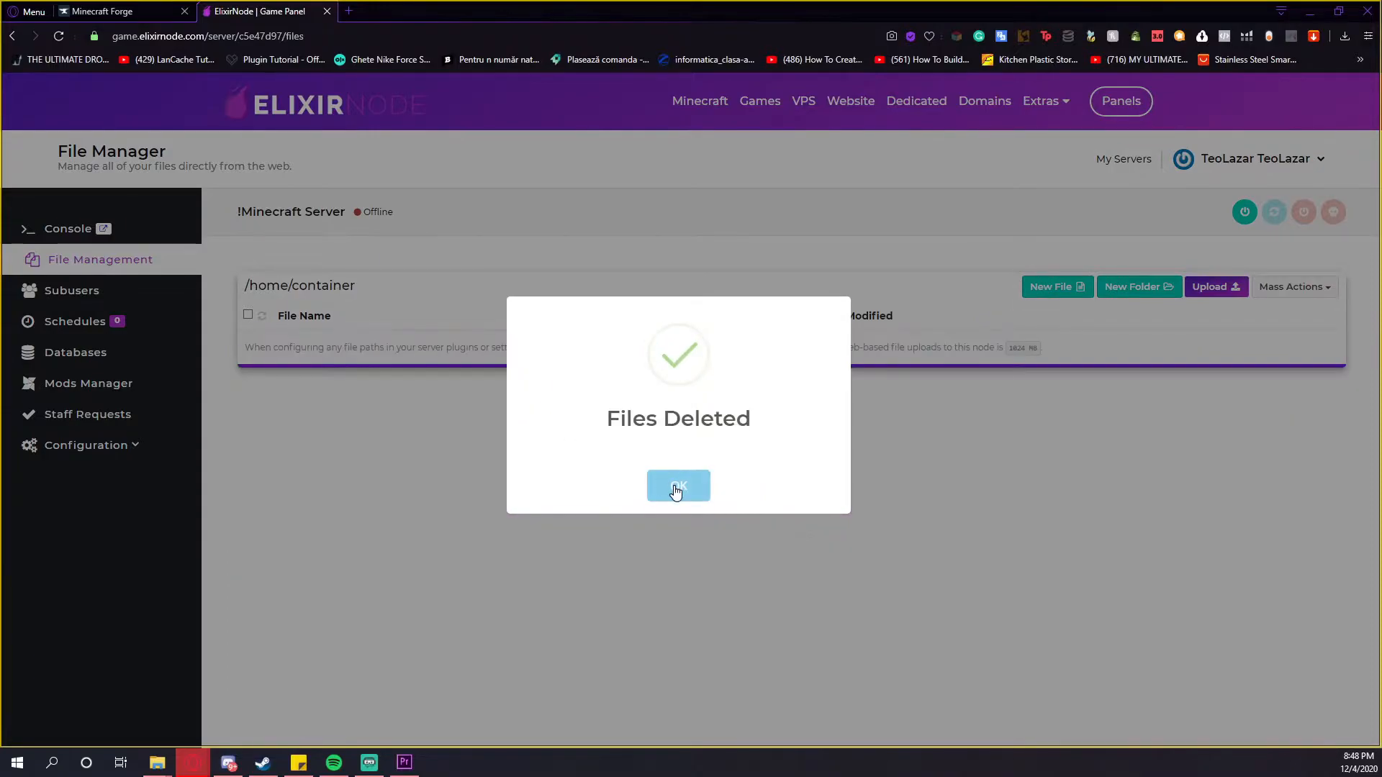
left_click(678, 486)
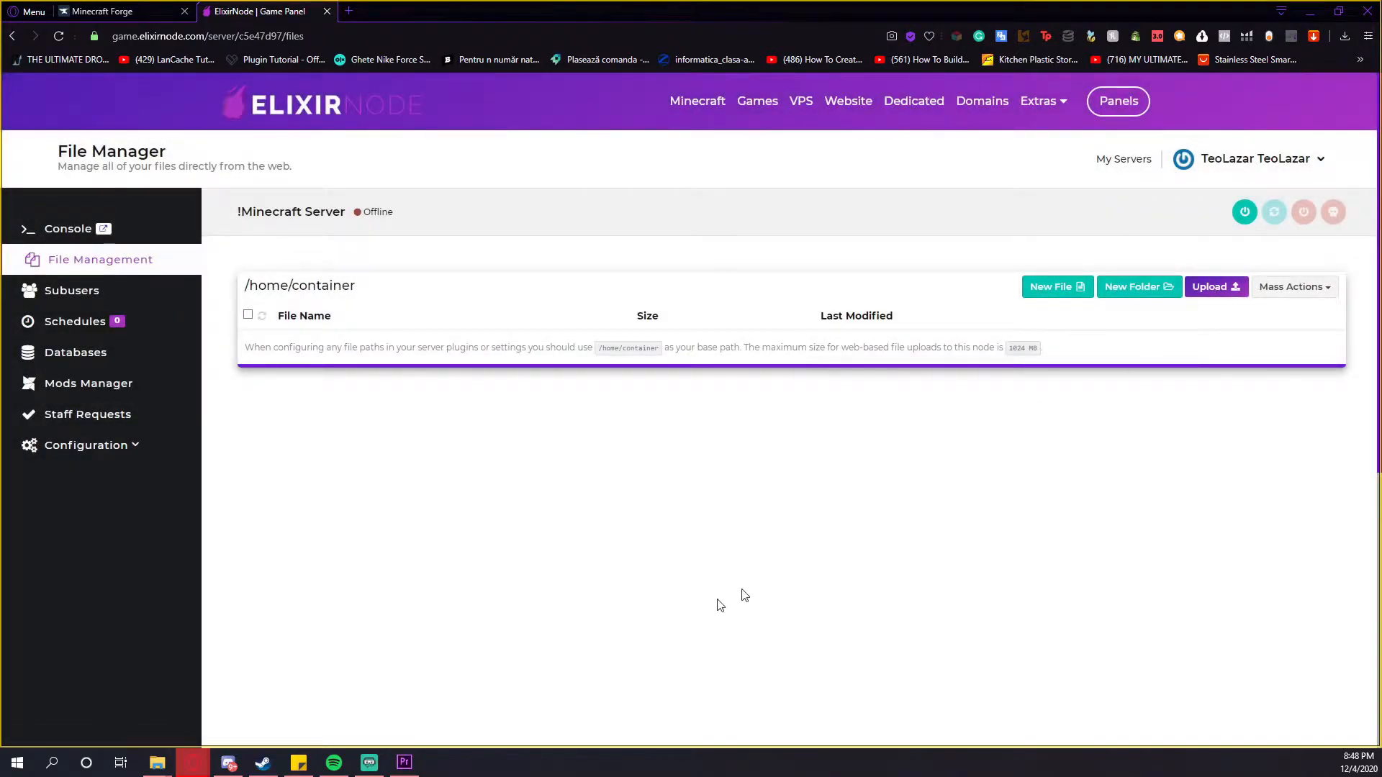
Upload server.jar.zip and decompress it into libraries, 1.16.4.json and server.jar.
left_click(1214, 287)
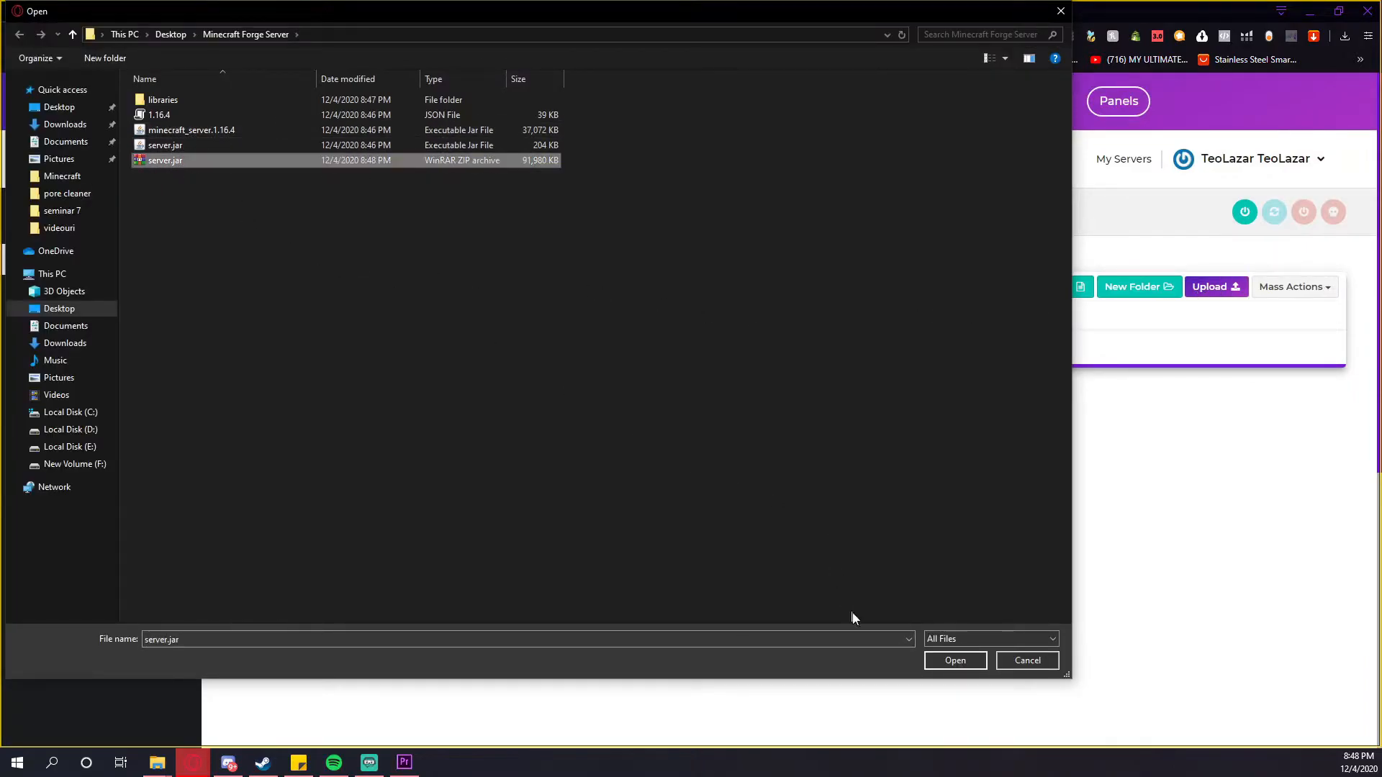
left_click(955, 660)
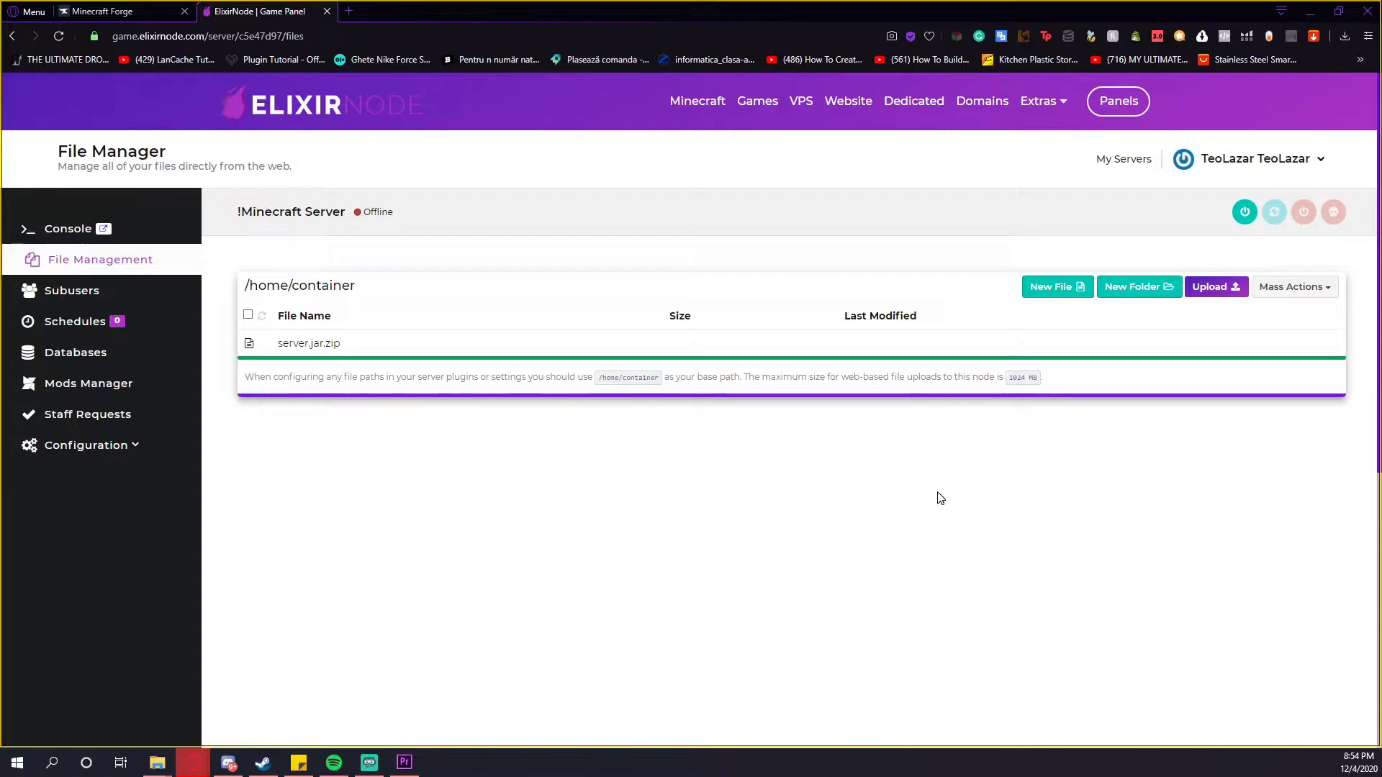
mouse_move(873, 366)
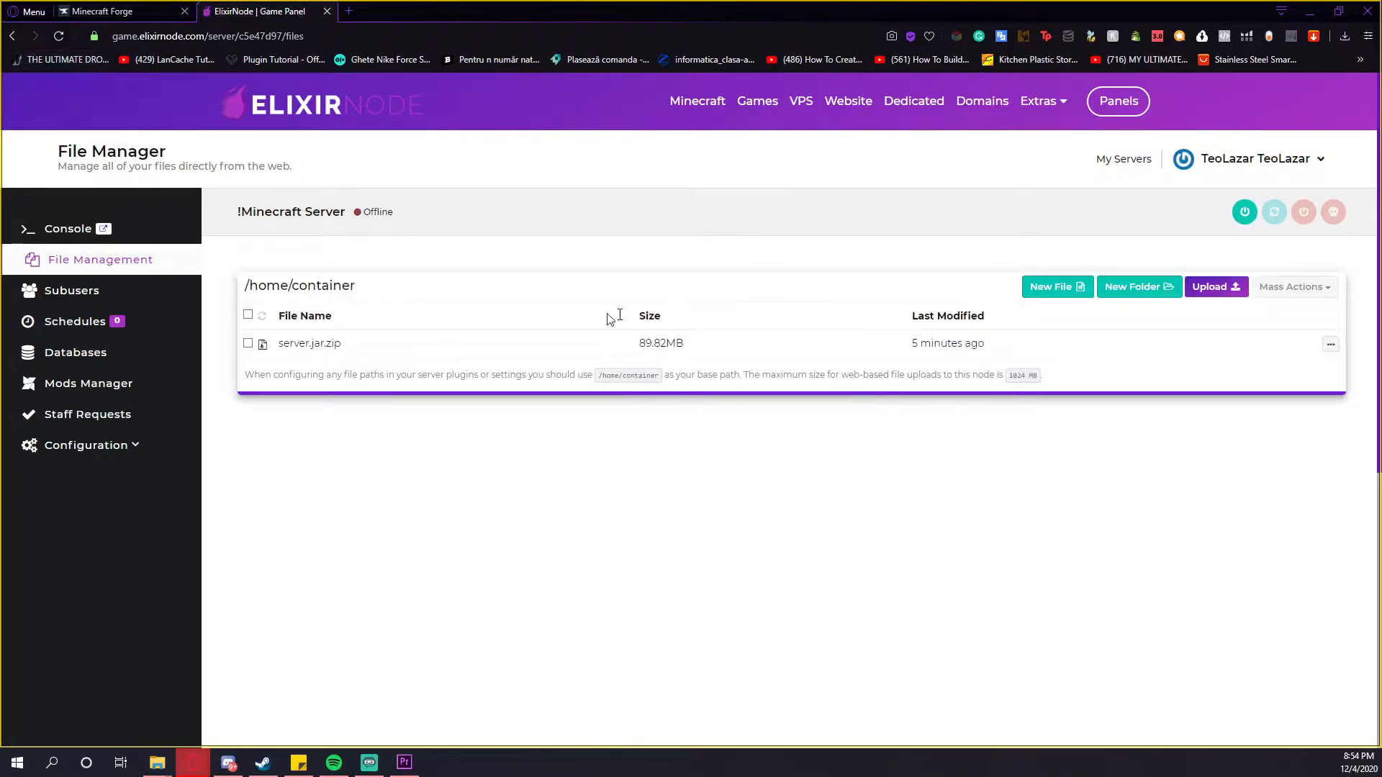
left_click(248, 342)
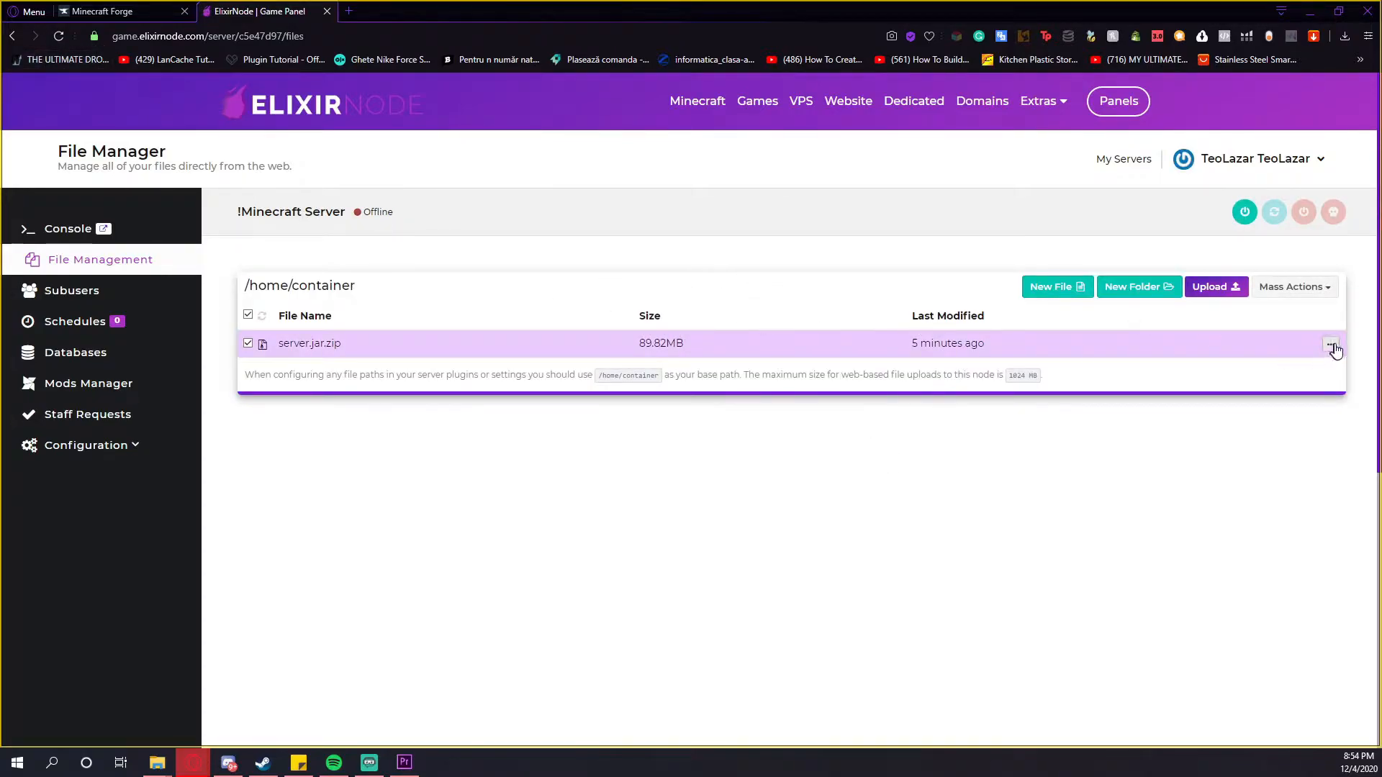
left_click(1330, 344)
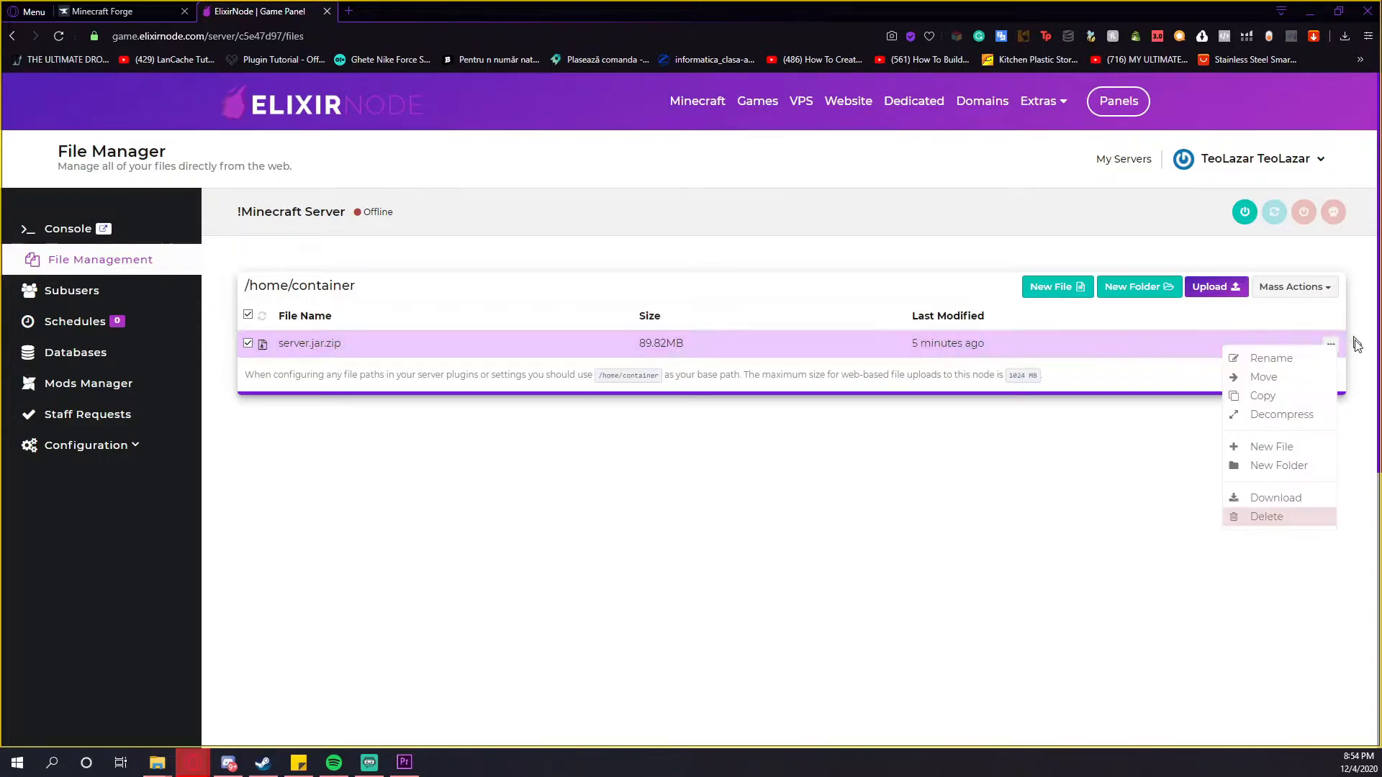
left_click(1281, 415)
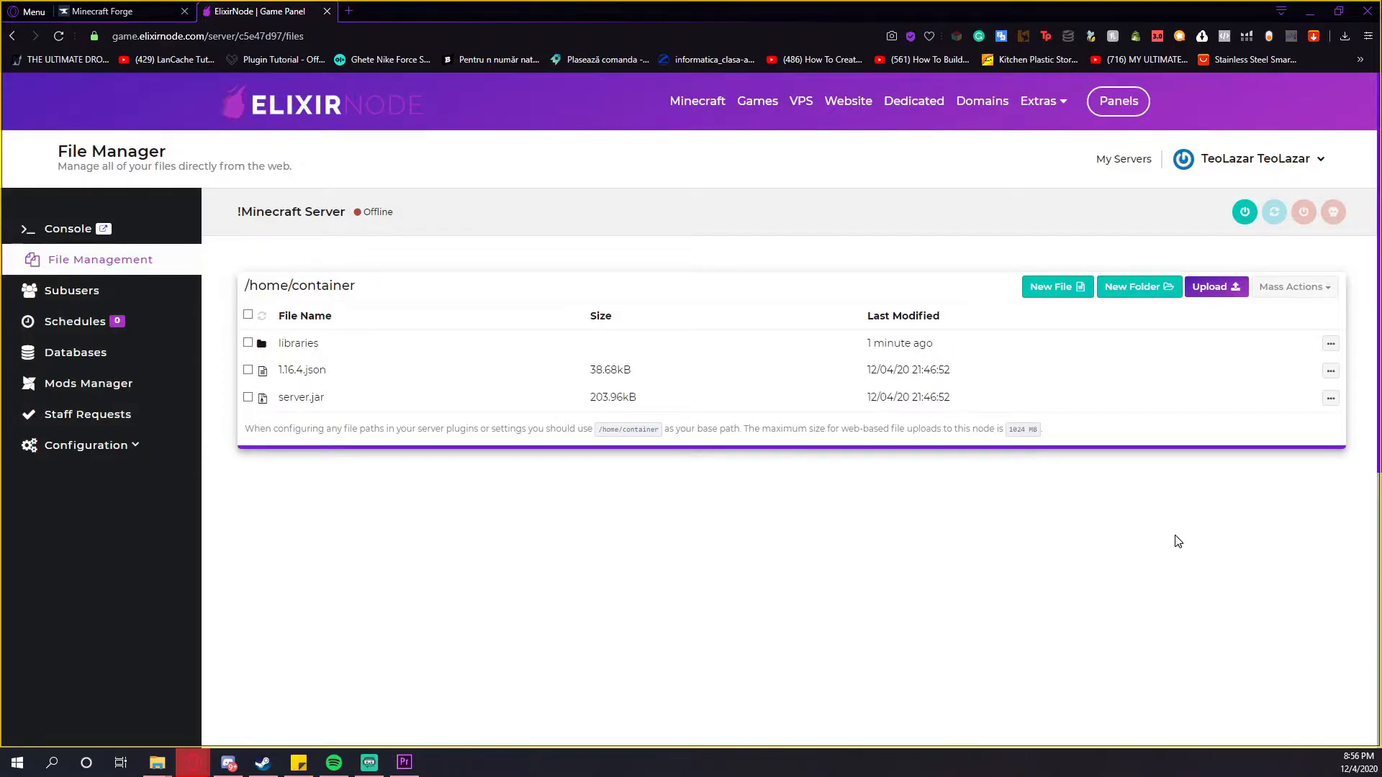
mouse_move(953, 520)
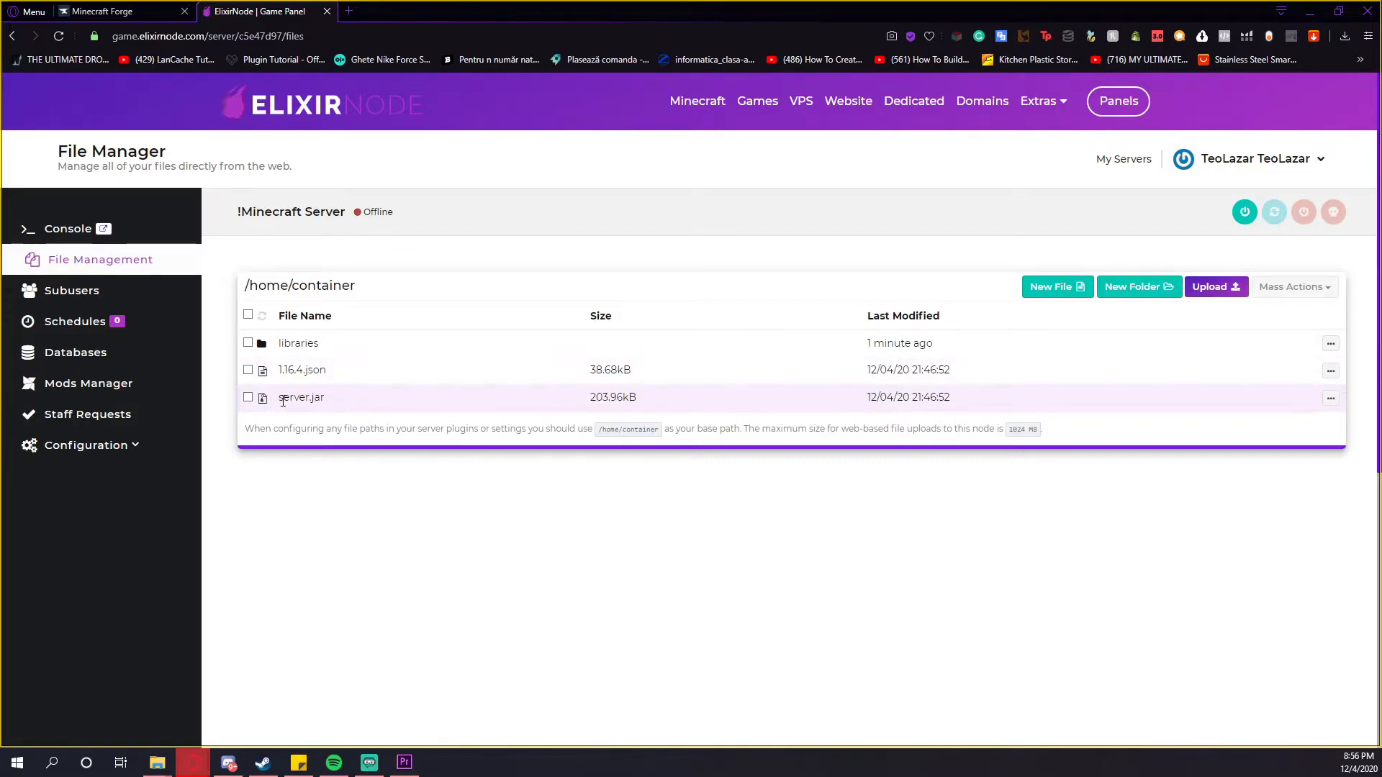
mouse_move(1369, 419)
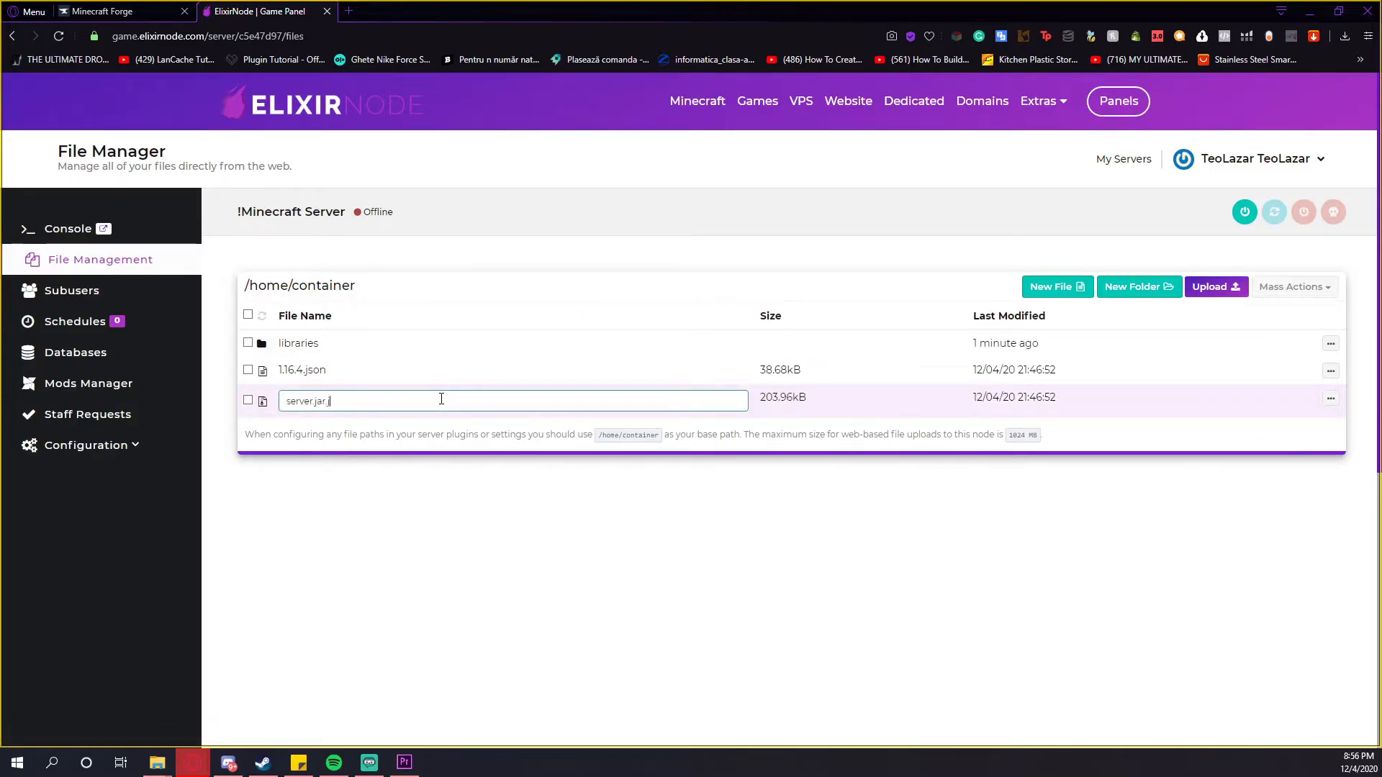
key("Backspace")
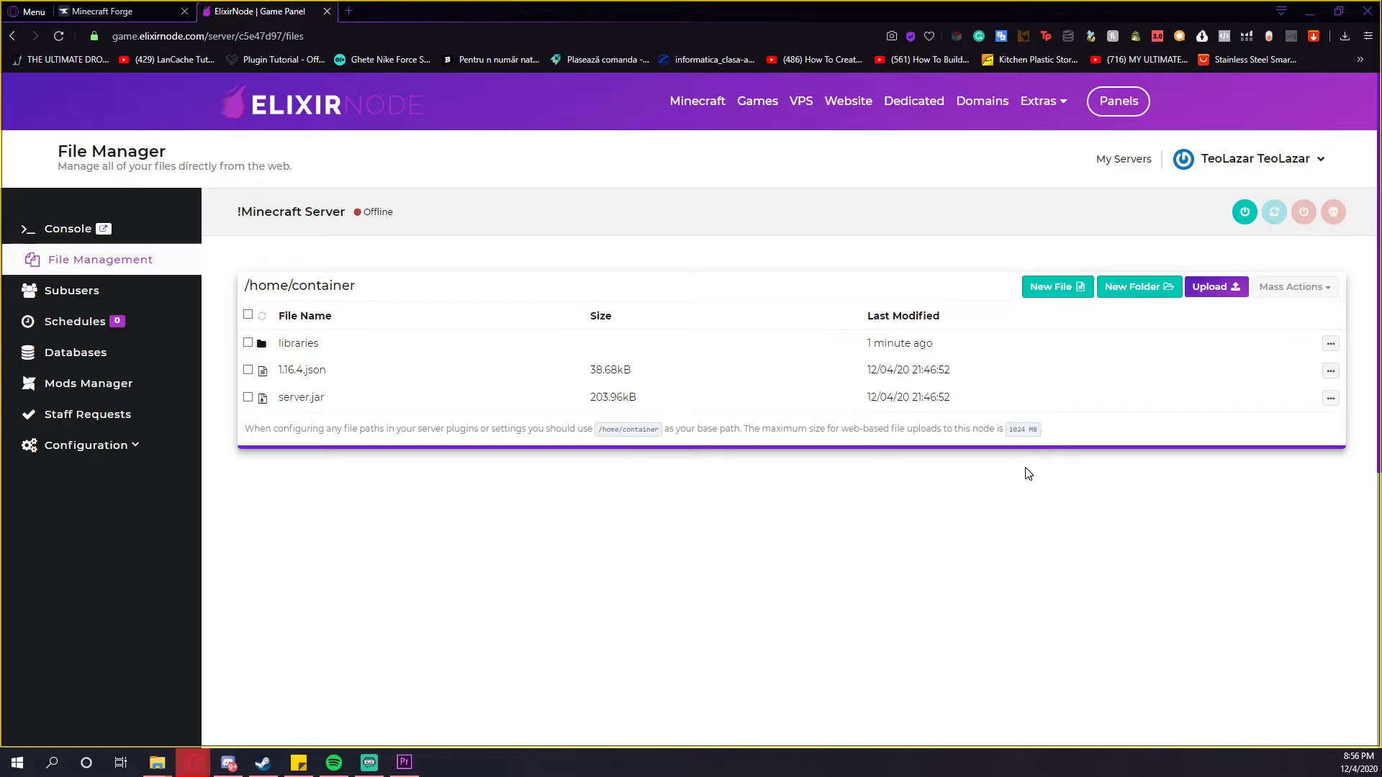
mouse_move(1057, 475)
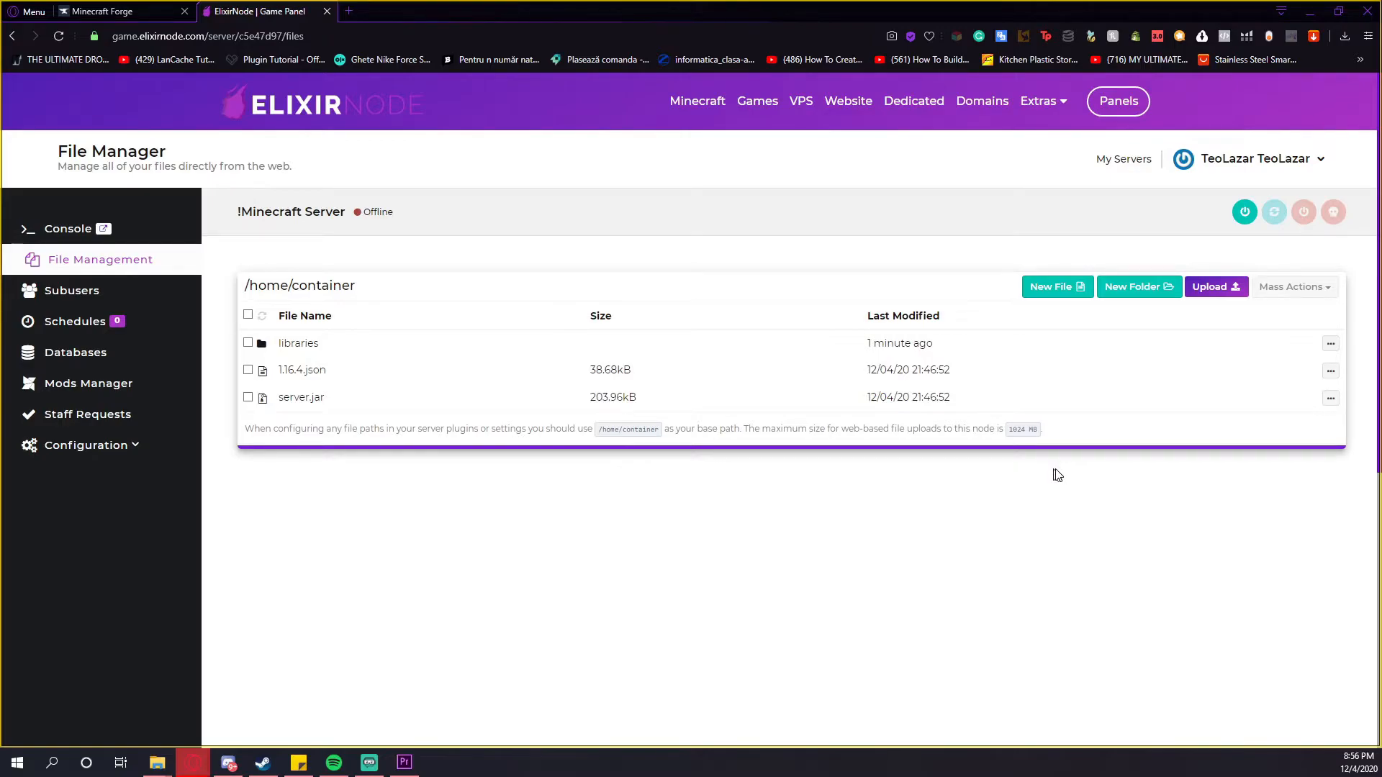
mouse_move(95, 445)
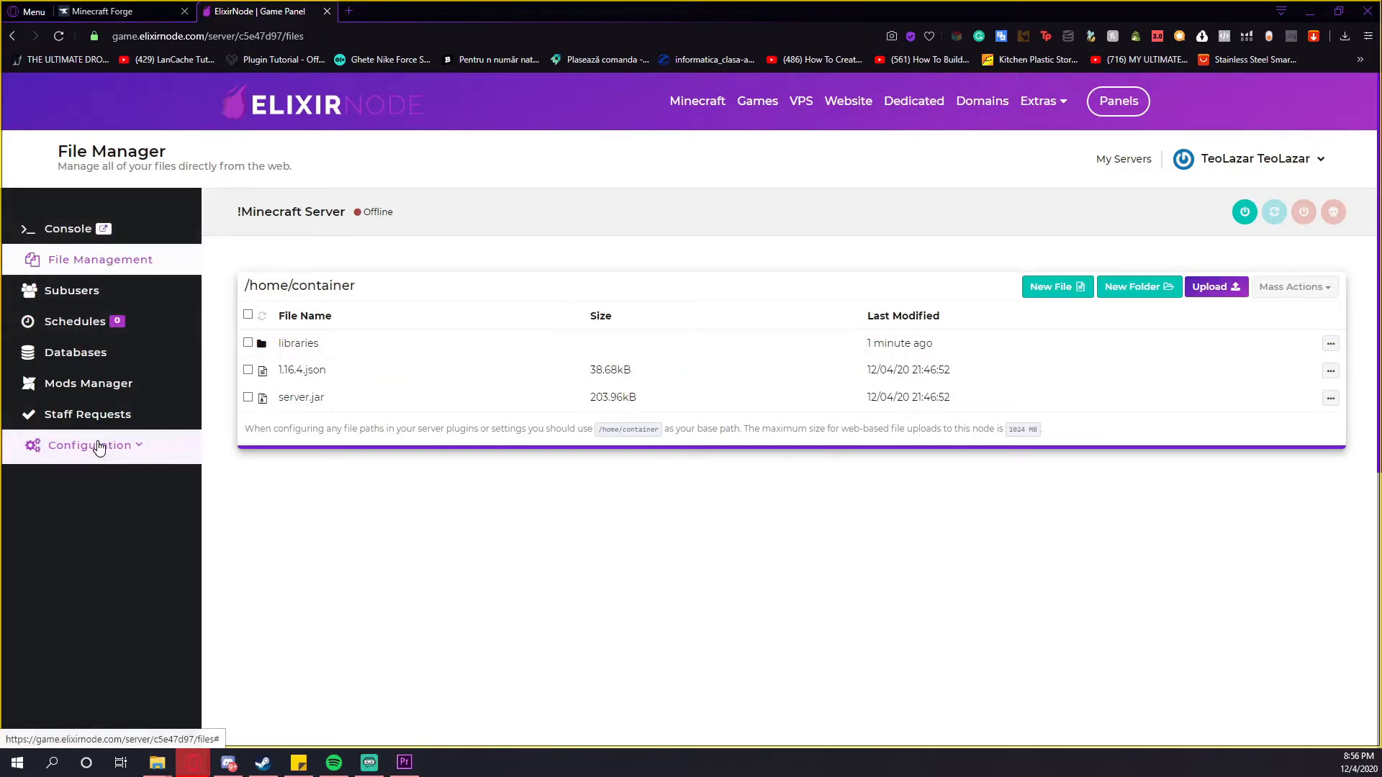
Save Startup Parameters with server.jar as the Server Jar File, then go to the console.
left_click(88, 445)
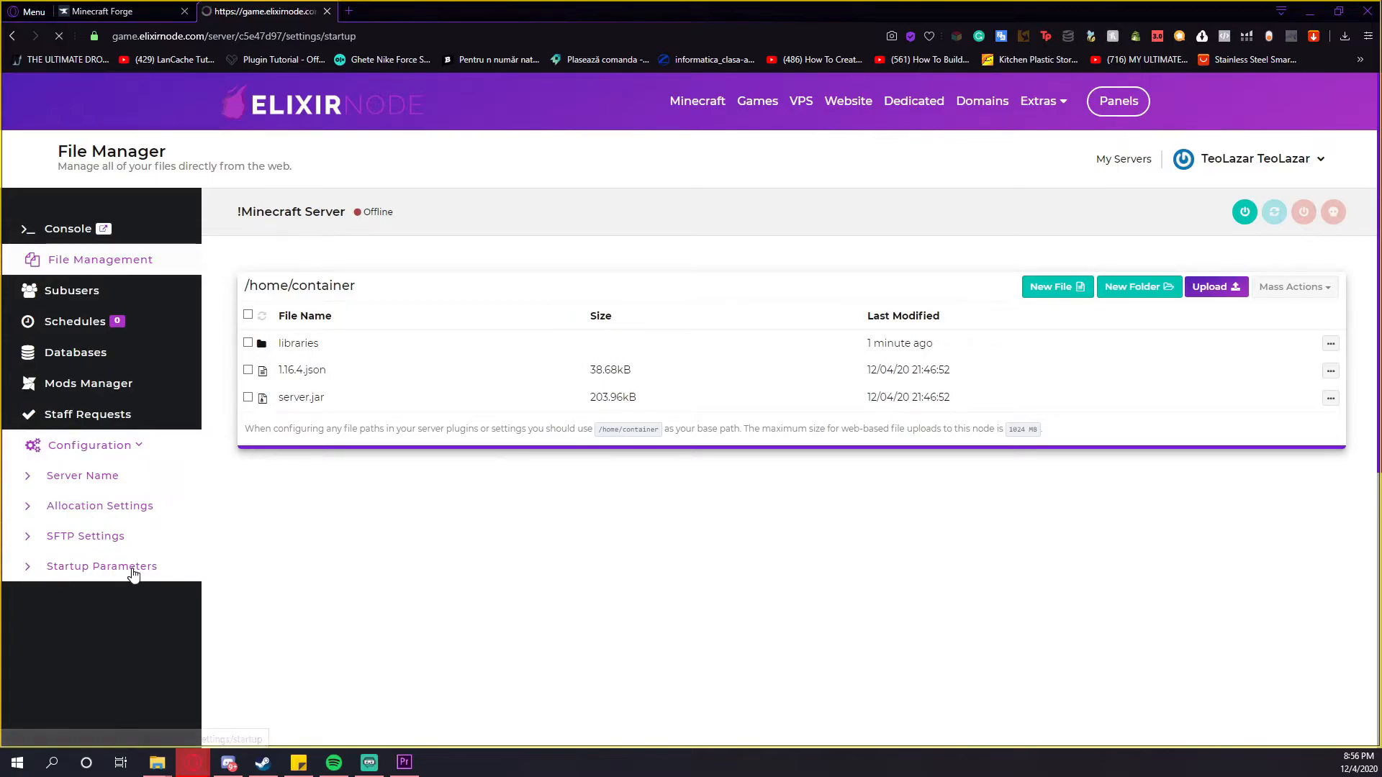
left_click(102, 566)
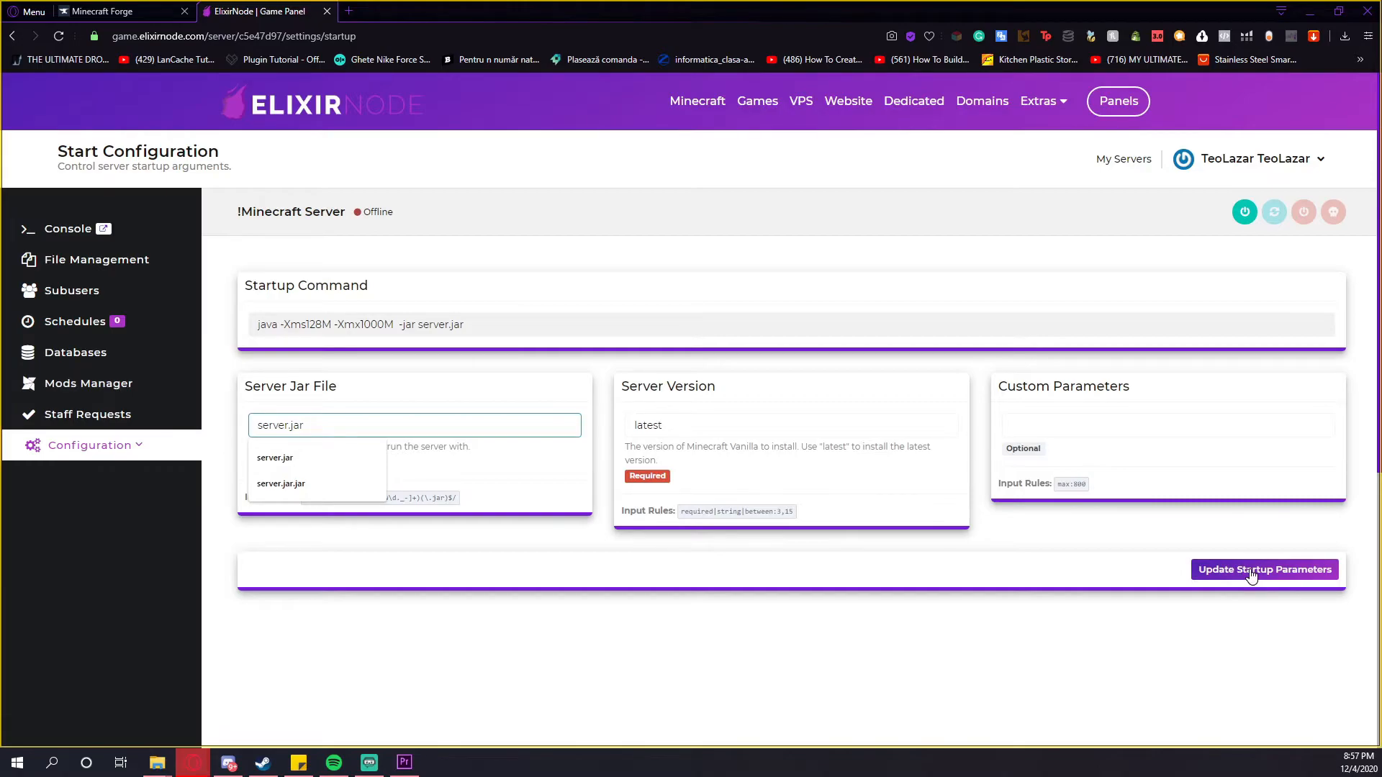
left_click(1263, 570)
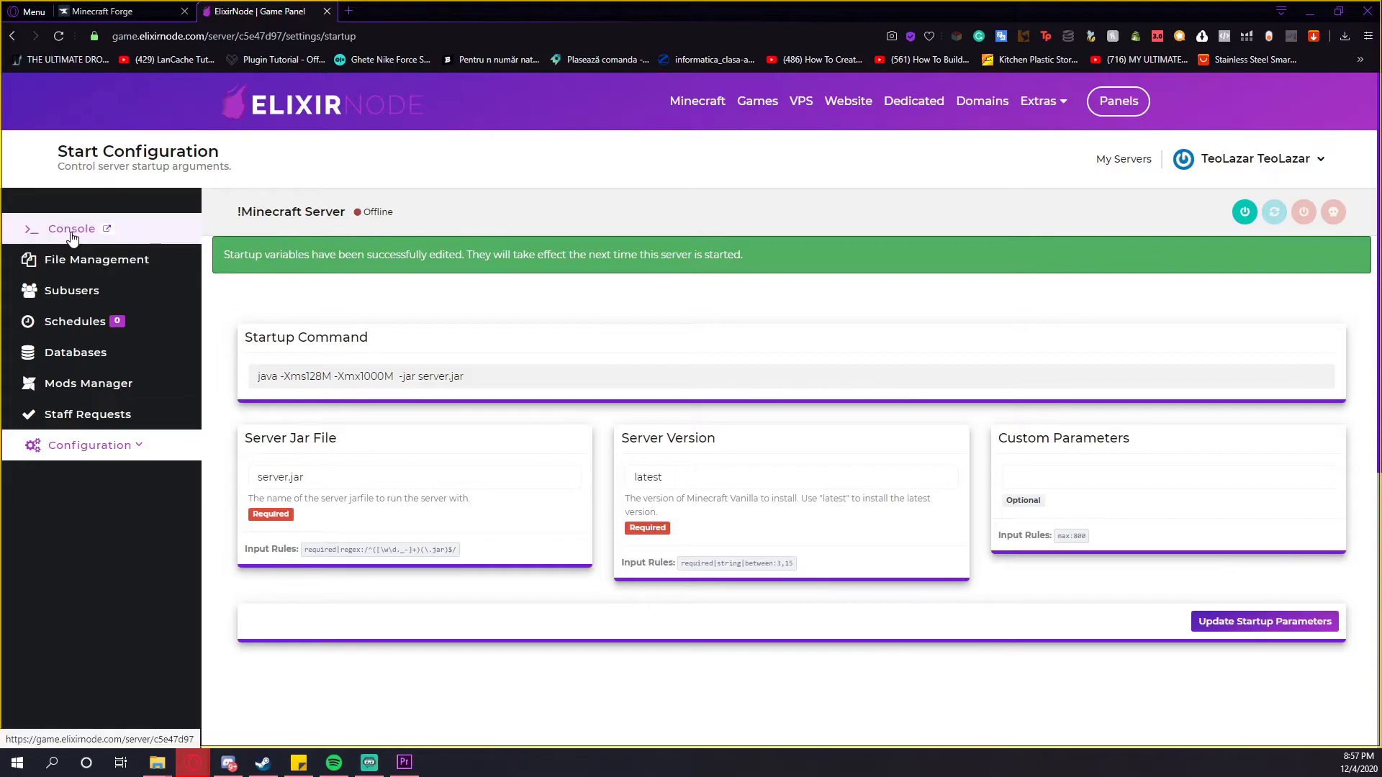
left_click(70, 229)
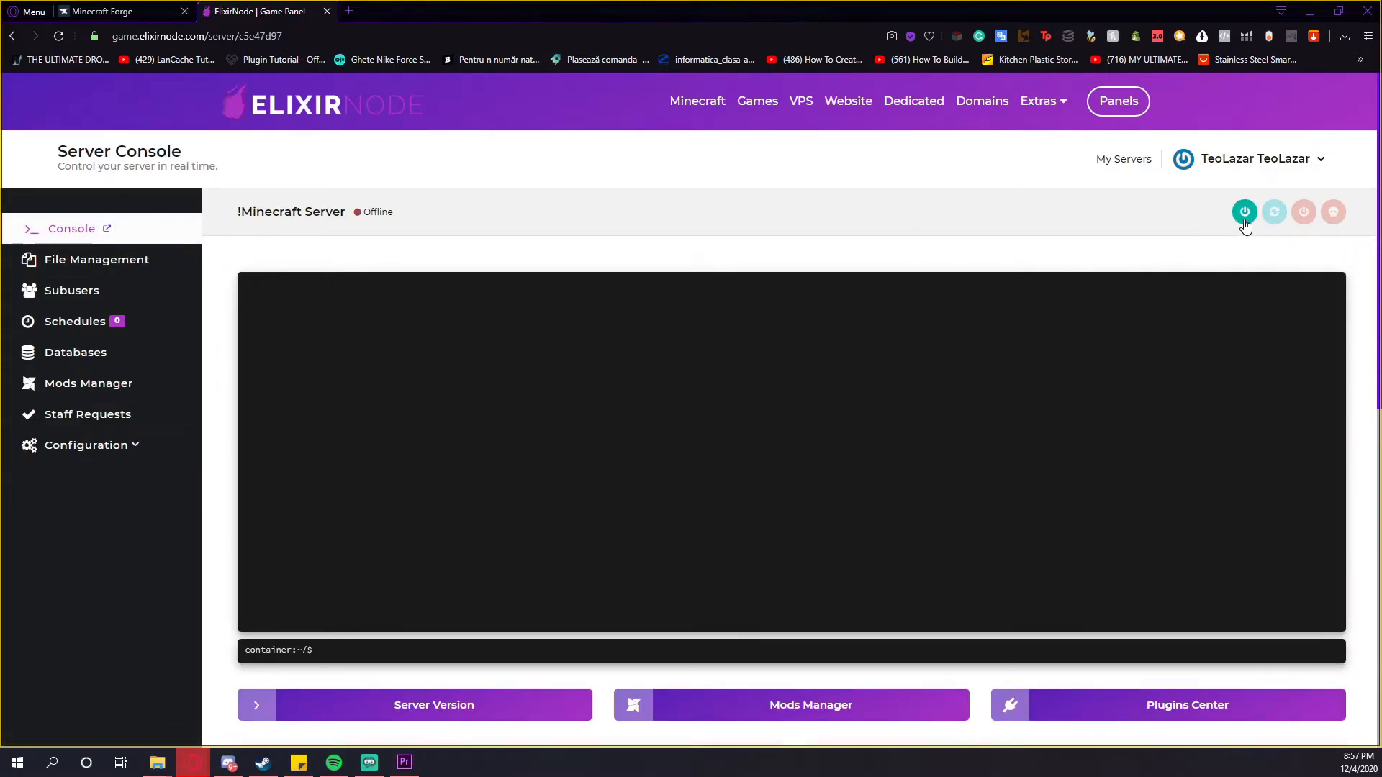
Start the server, retry after the error, and accept the Mojang EULA.
left_click(1244, 211)
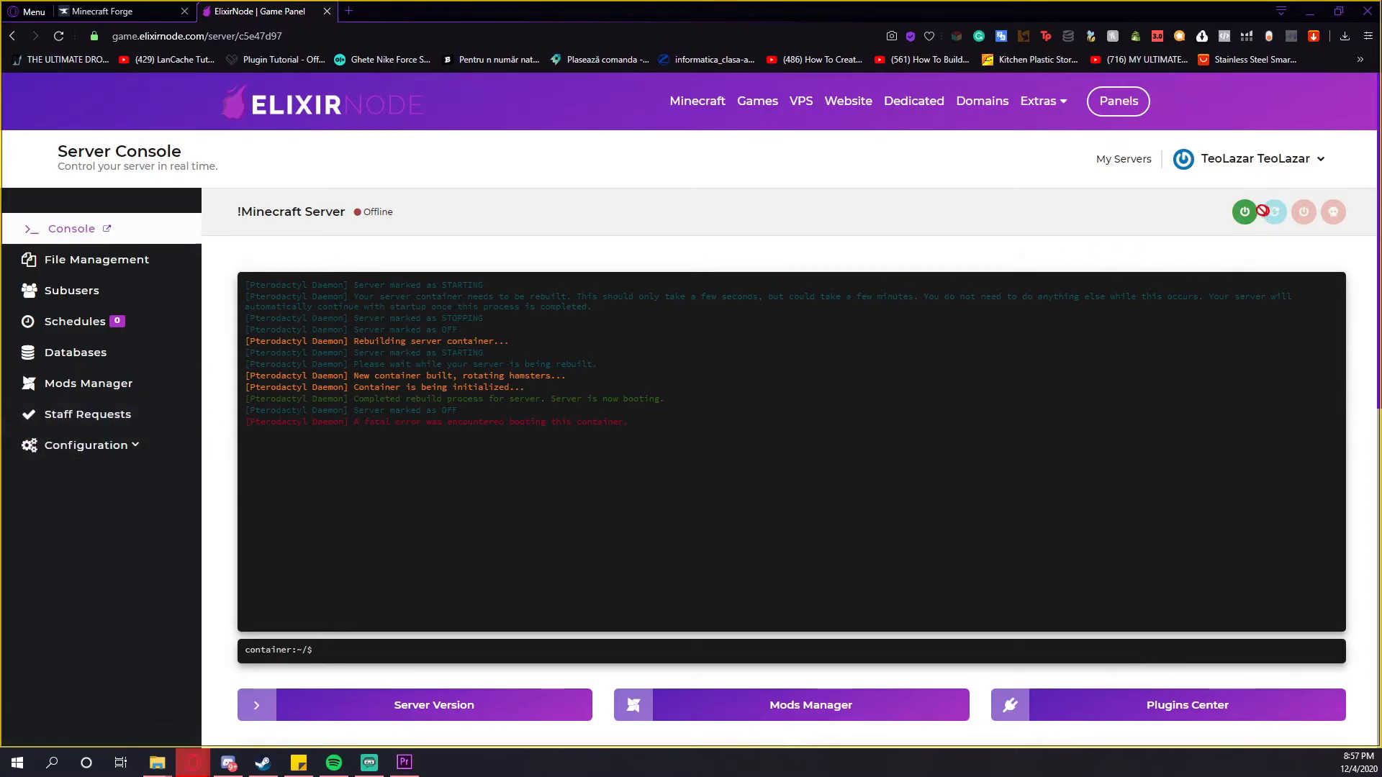
left_click(1244, 212)
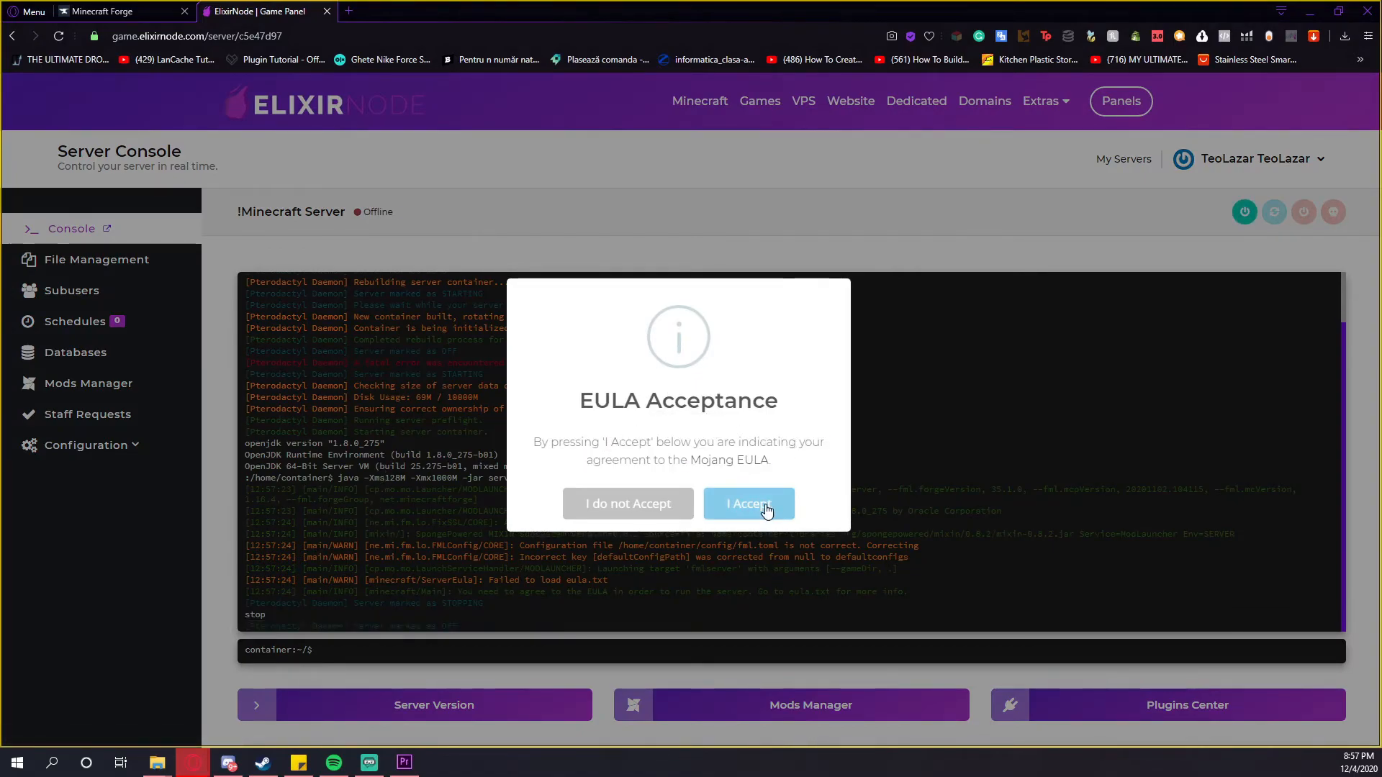
left_click(748, 503)
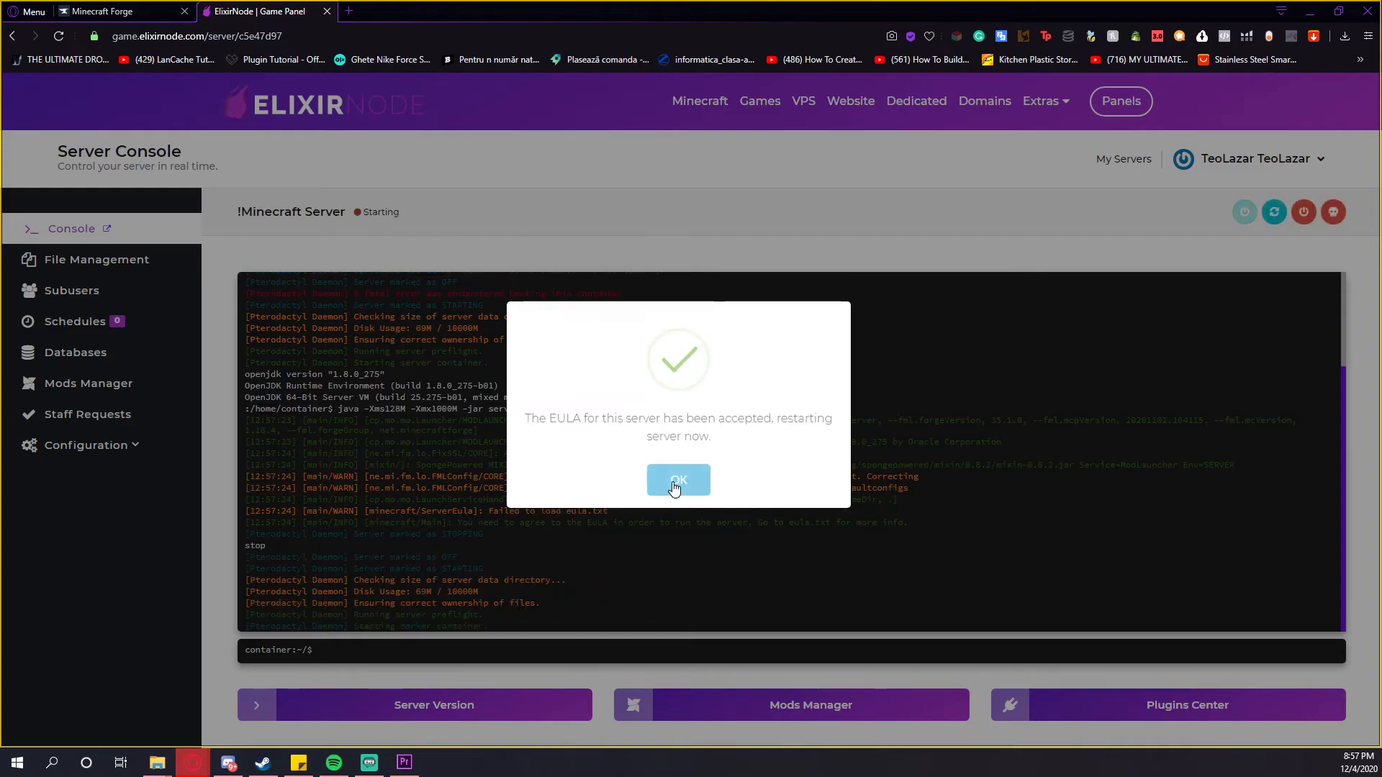
left_click(678, 481)
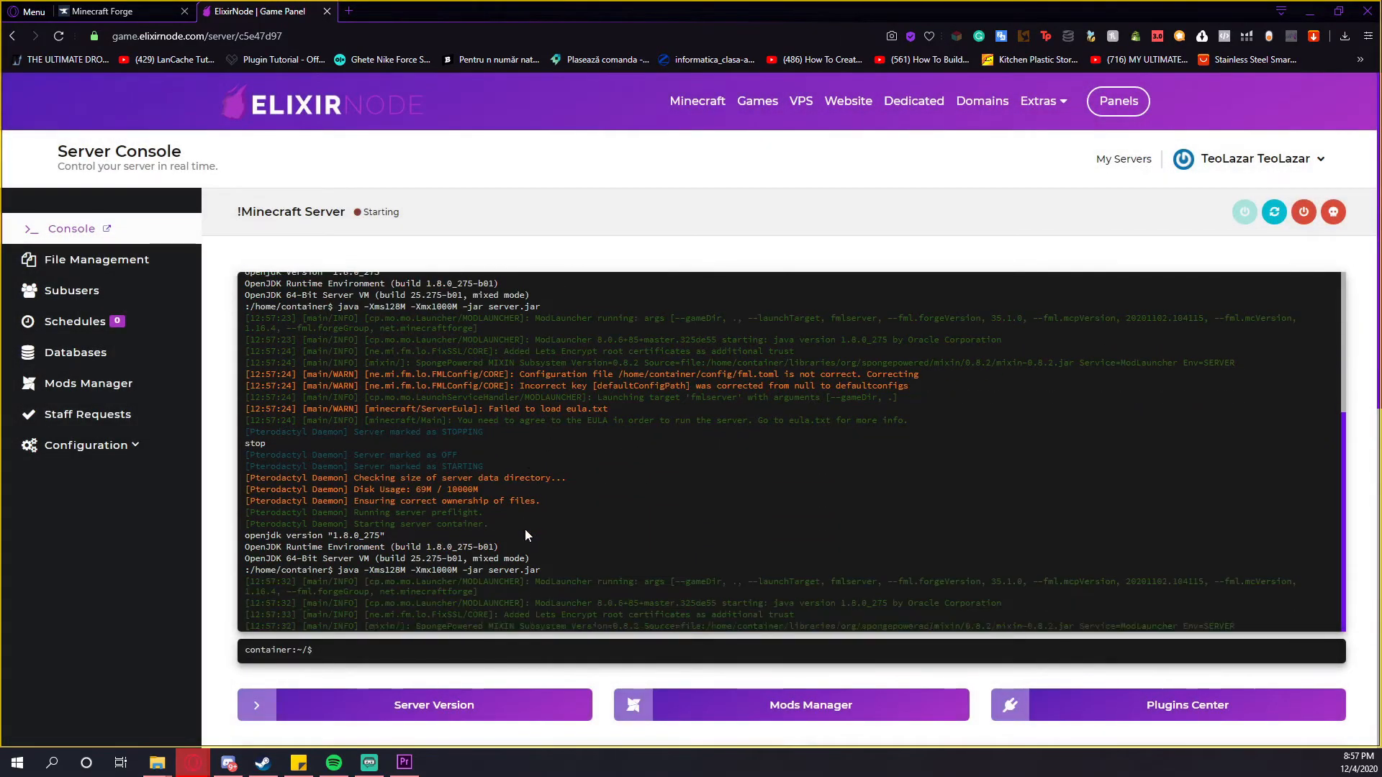
scroll("down", 3)
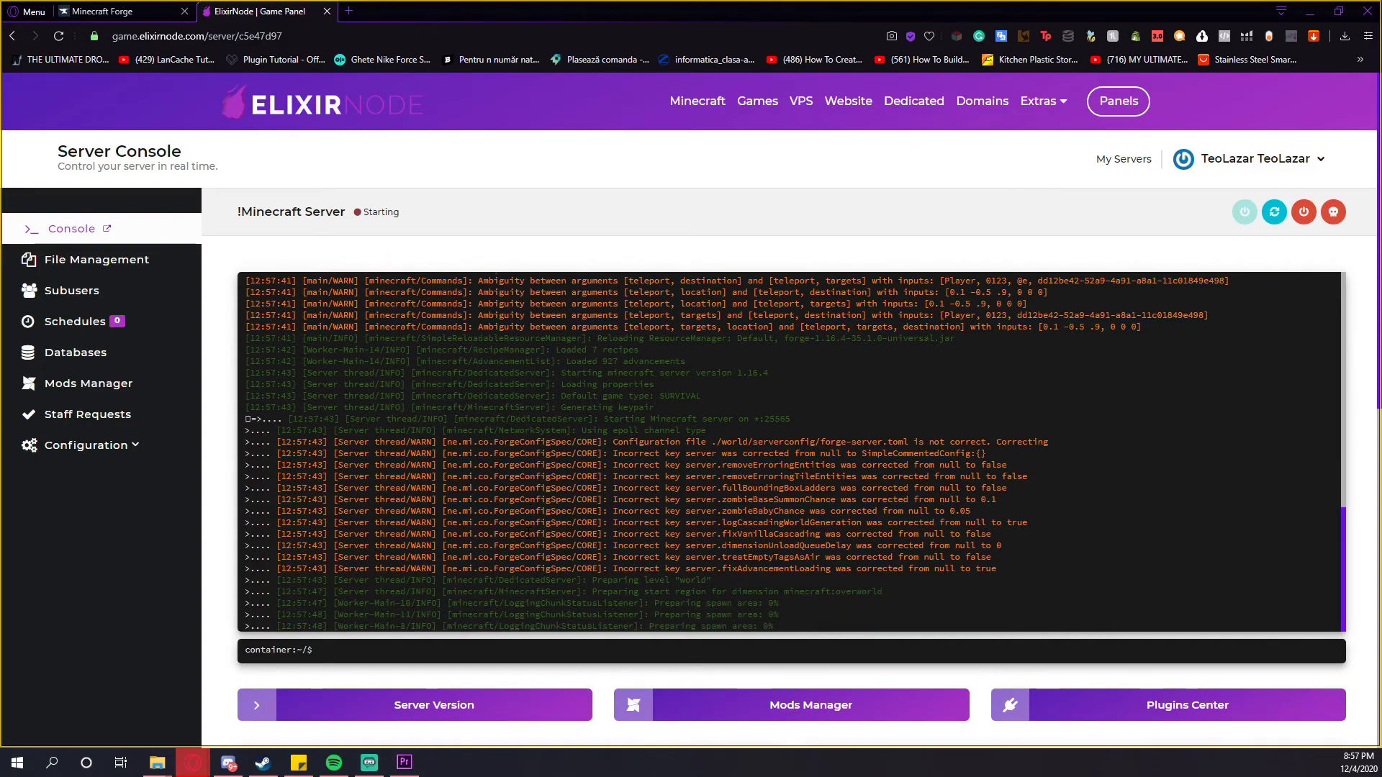
scroll("down", 3)
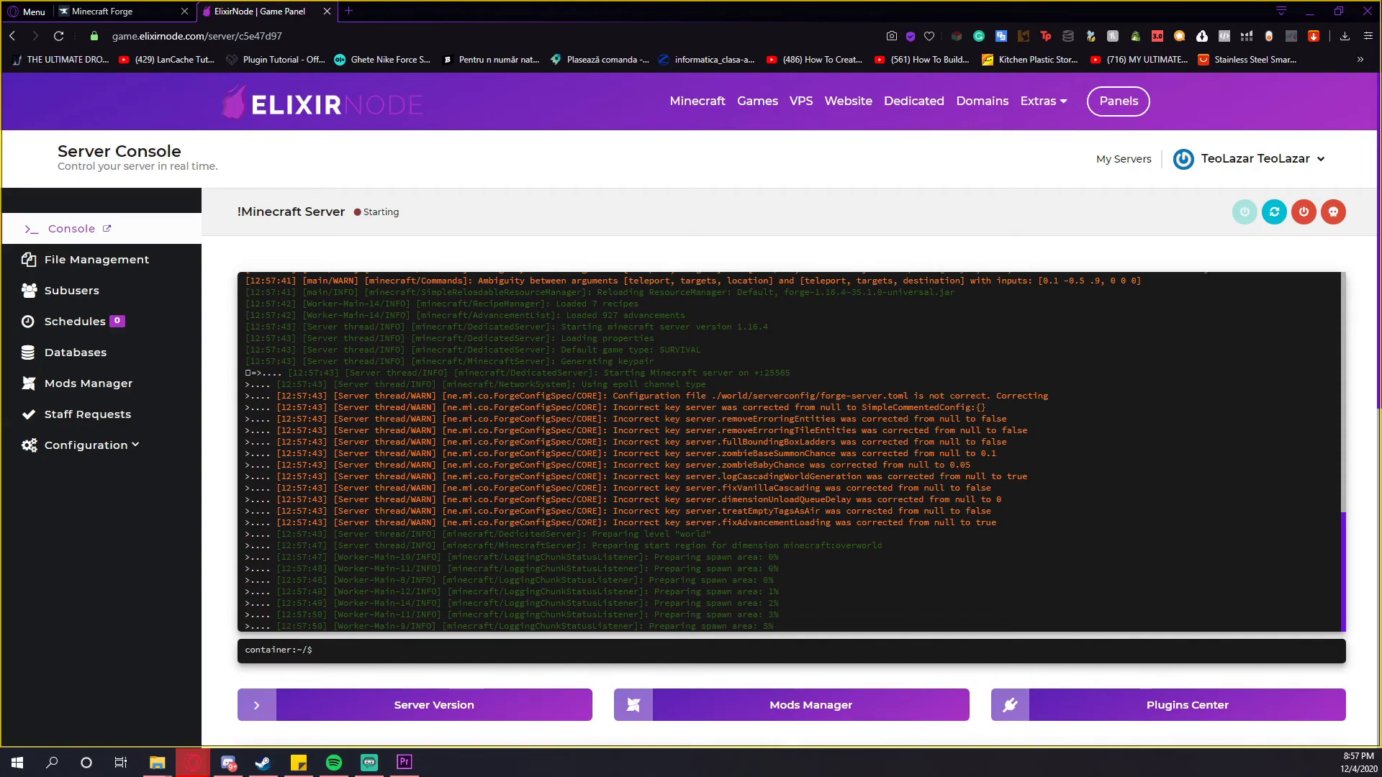